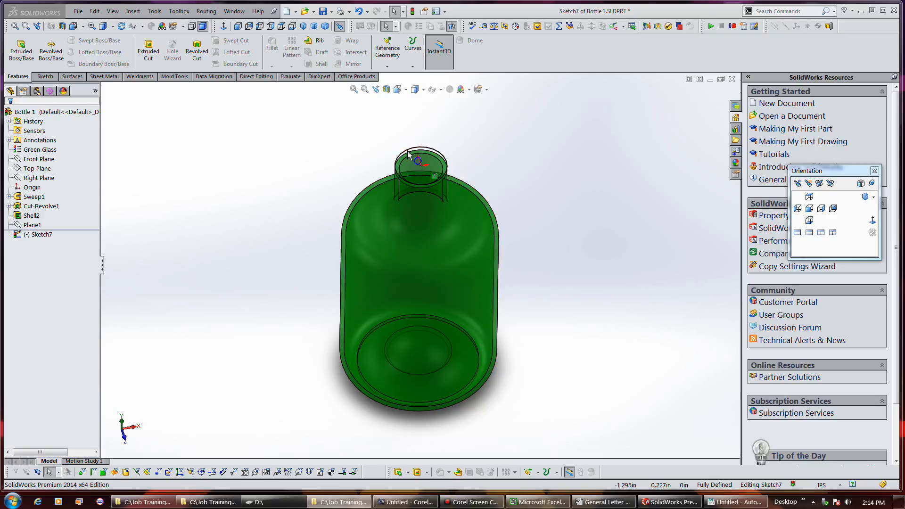
# Select the circle sketched on the bottle neck's top opening.
pyautogui.click(421, 159)
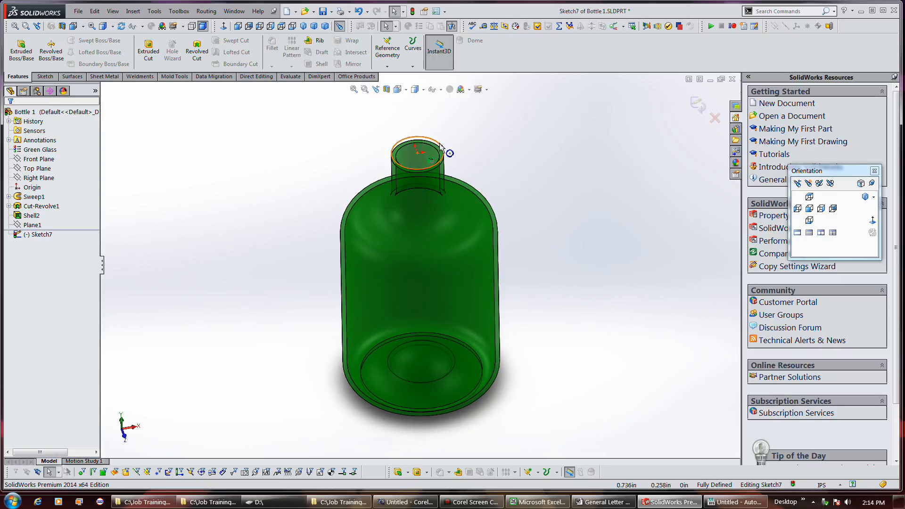
pyautogui.moveTo(397, 151)
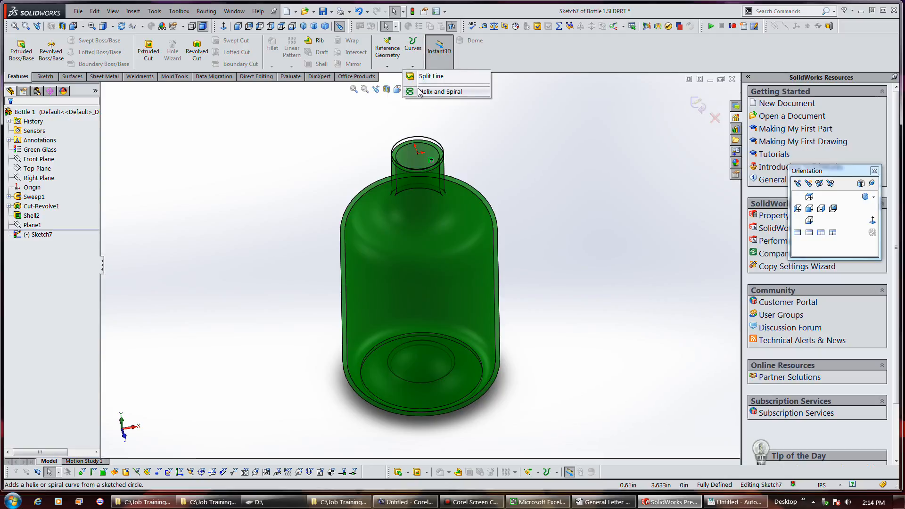
# Start a Helix/Spiral from the neck-top circle, clockwise and reversed to run down into the neck.
pyautogui.click(442, 91)
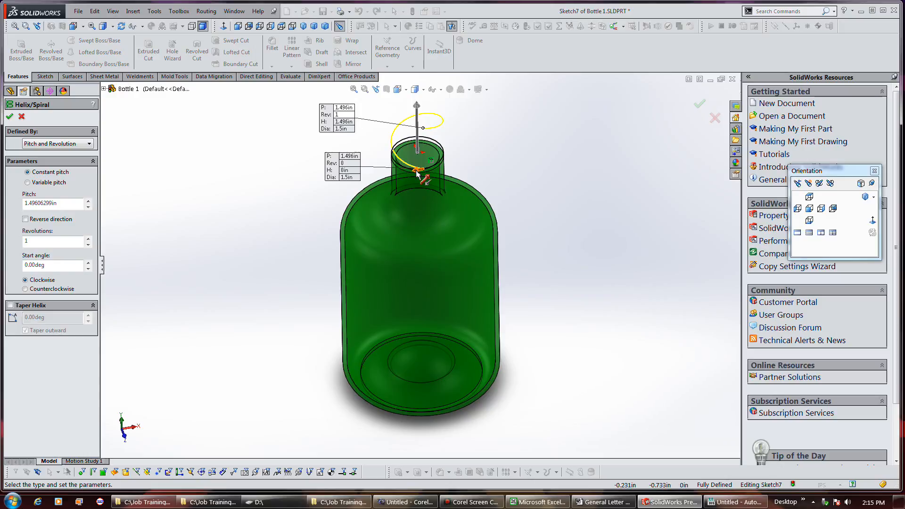
pyautogui.moveTo(418, 173)
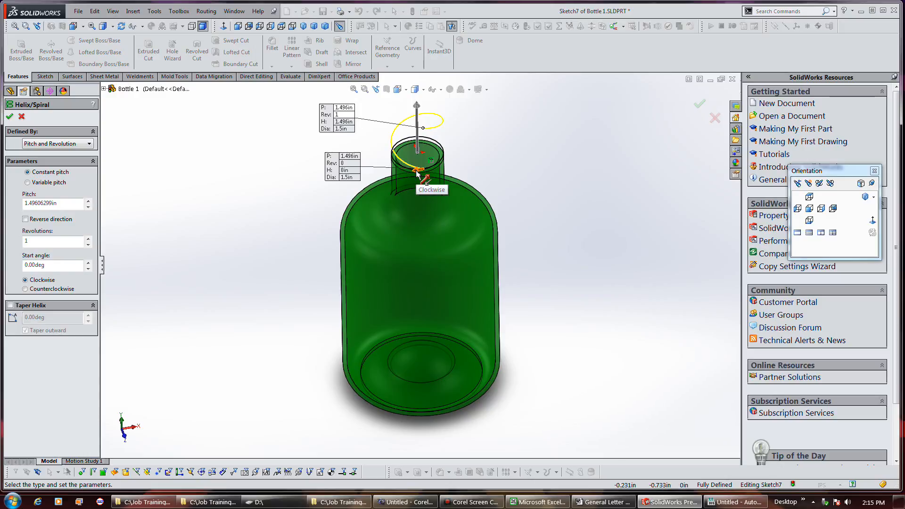
pyautogui.moveTo(571, 475)
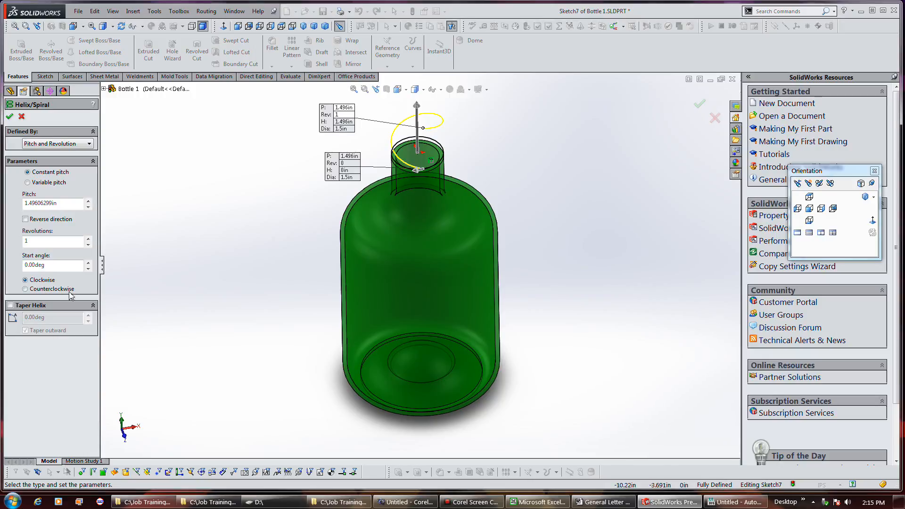
pyautogui.click(25, 288)
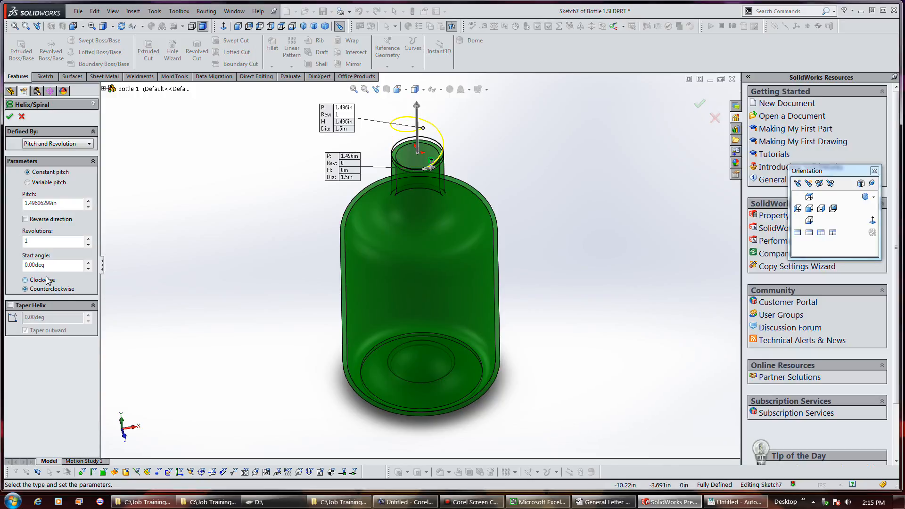
pyautogui.click(25, 219)
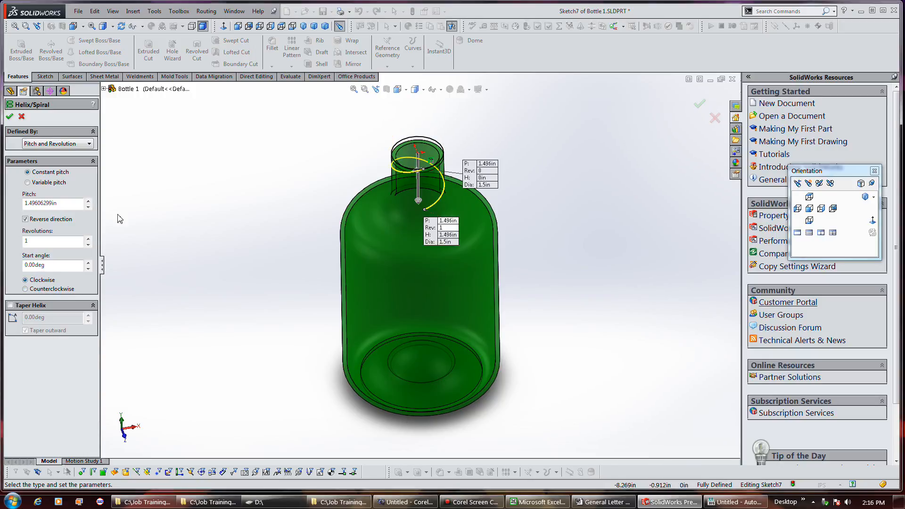
# Keep the helix defined by Pitch and Revolution, with 0.125in pitch and 2.5 revolutions.
pyautogui.click(26, 219)
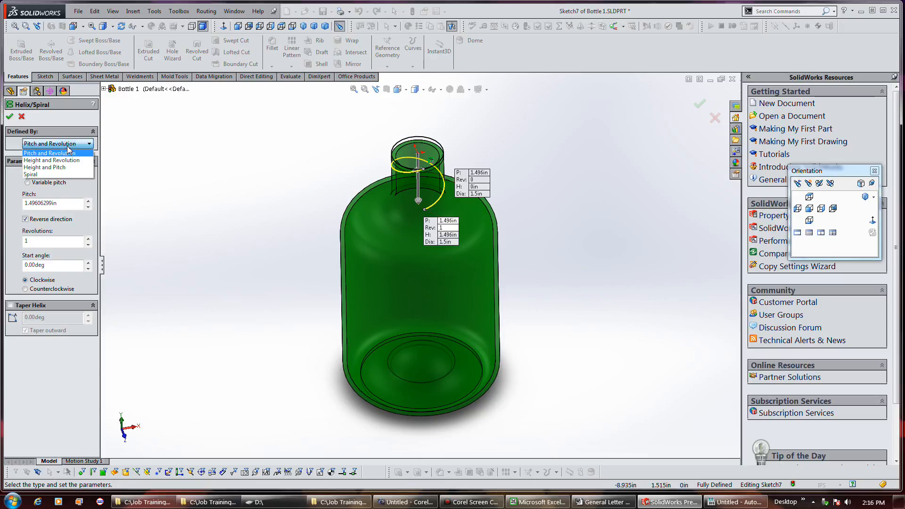
pyautogui.moveTo(44, 175)
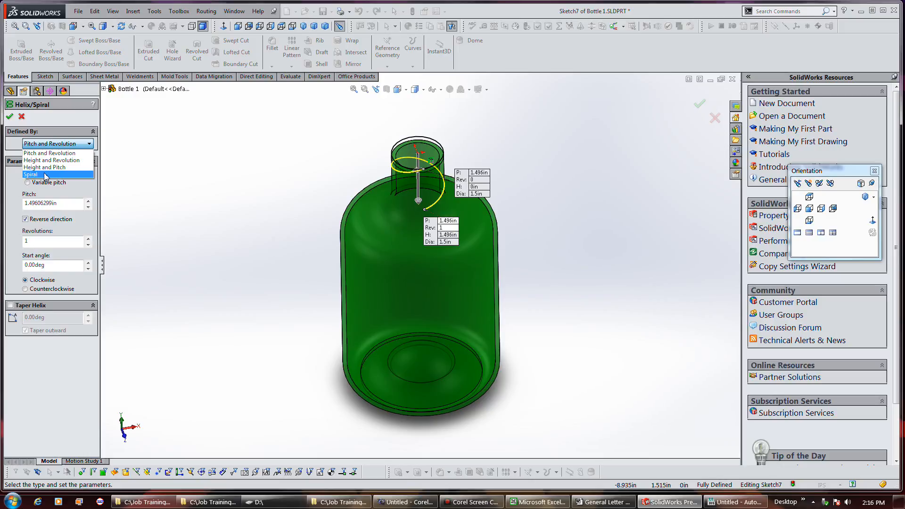
pyautogui.moveTo(51, 160)
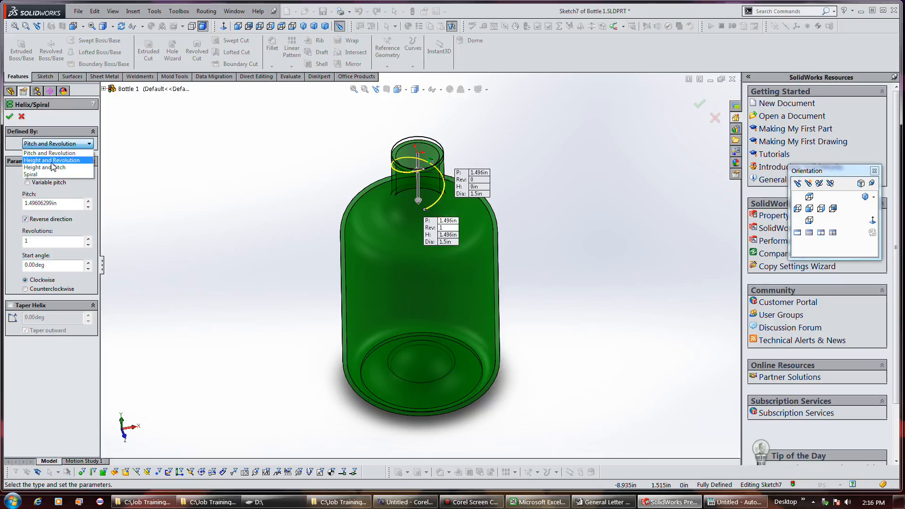
pyautogui.moveTo(66, 168)
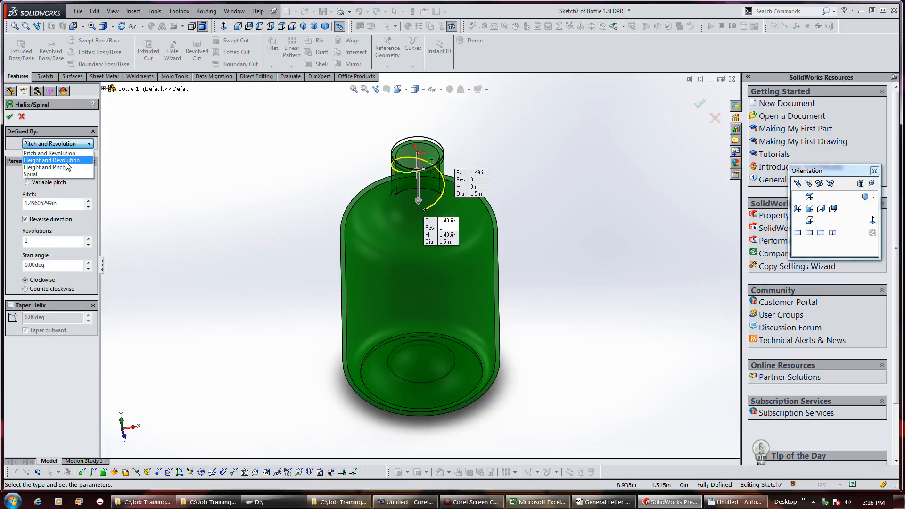
pyautogui.moveTo(30, 174)
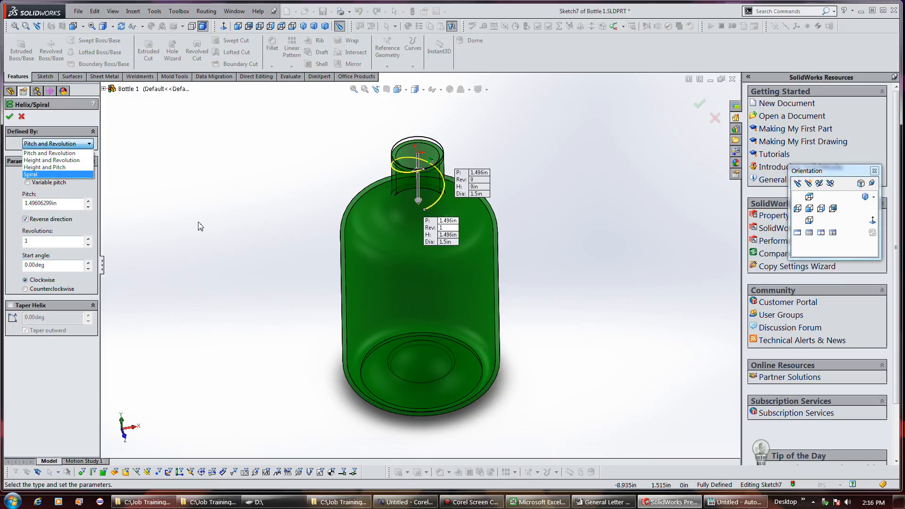
pyautogui.click(50, 153)
pyautogui.write('2.5')
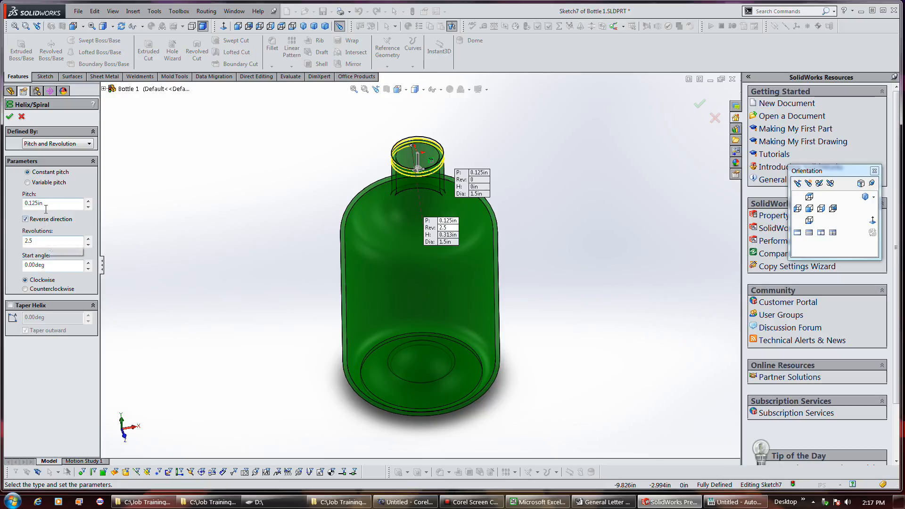
pyautogui.moveTo(52, 204)
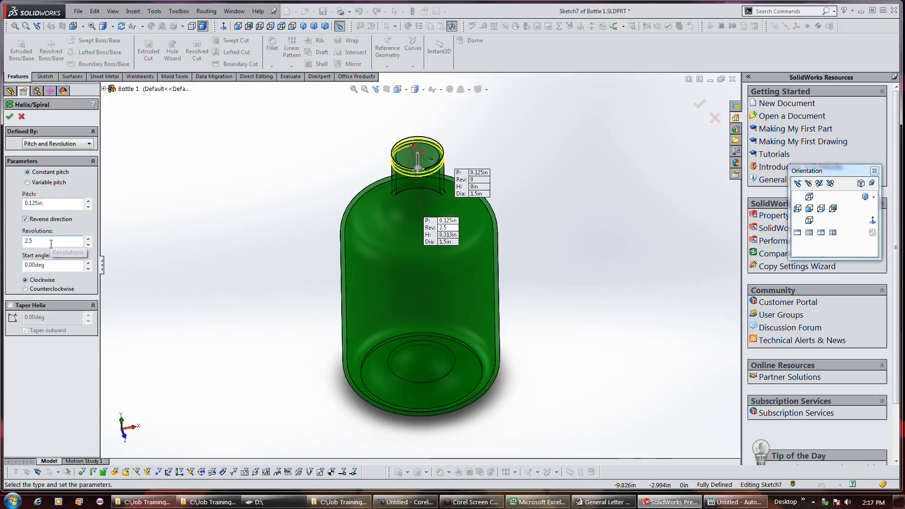
pyautogui.moveTo(55, 255)
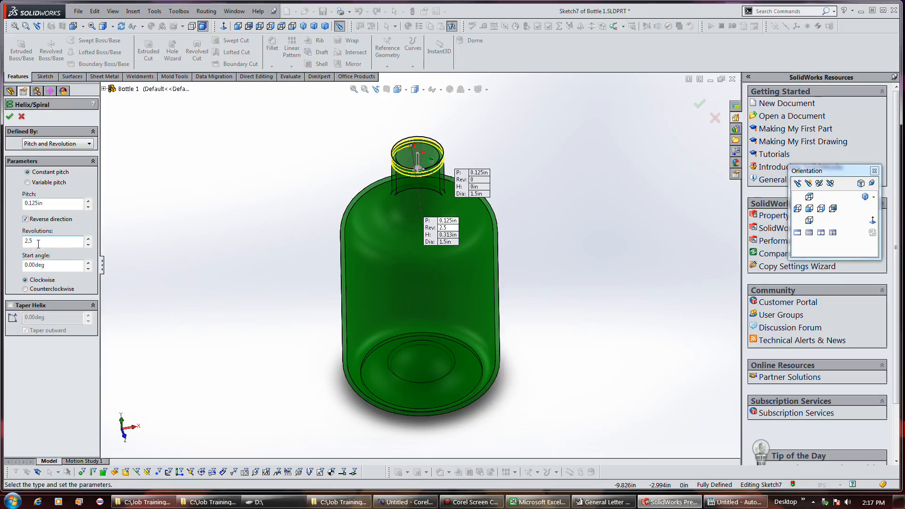
pyautogui.moveTo(52, 242)
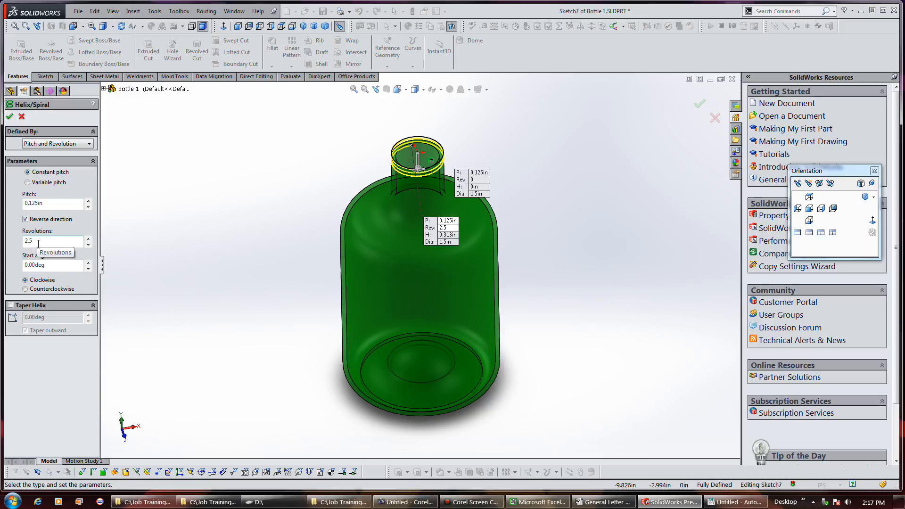
pyautogui.moveTo(79, 321)
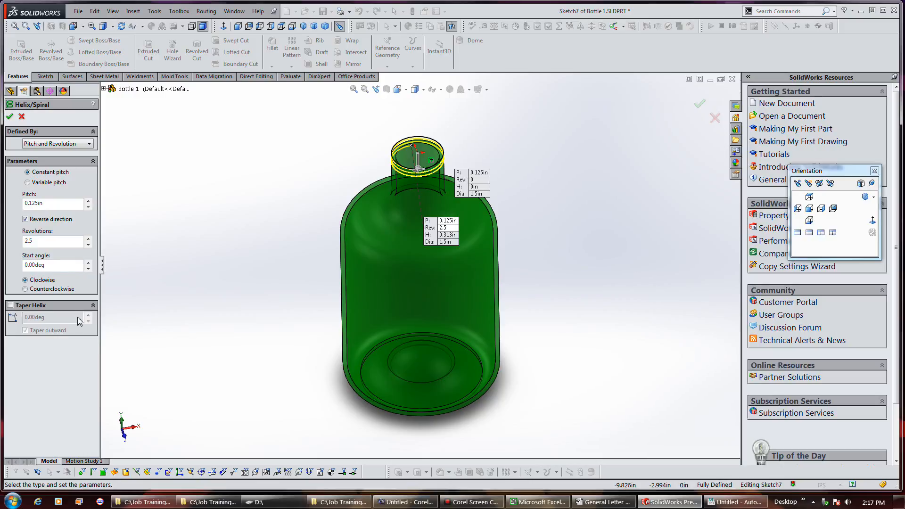
pyautogui.moveTo(83, 341)
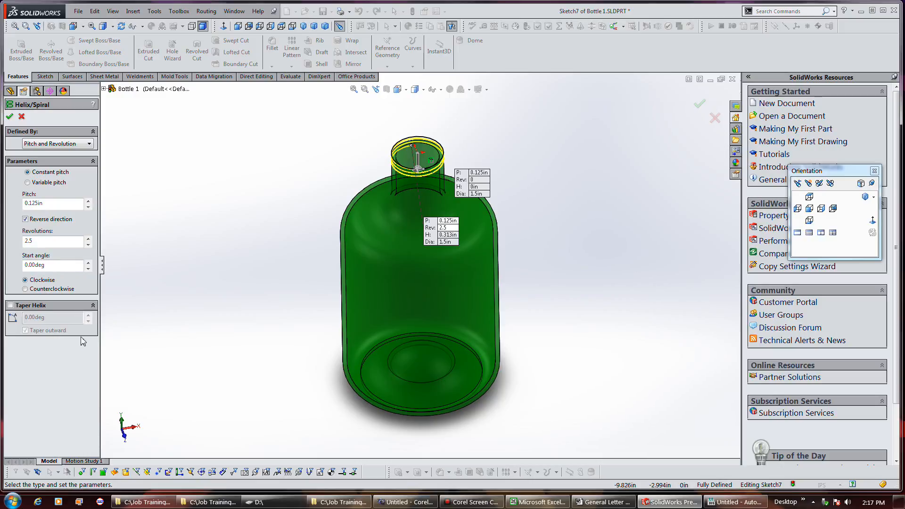
pyautogui.moveTo(112, 220)
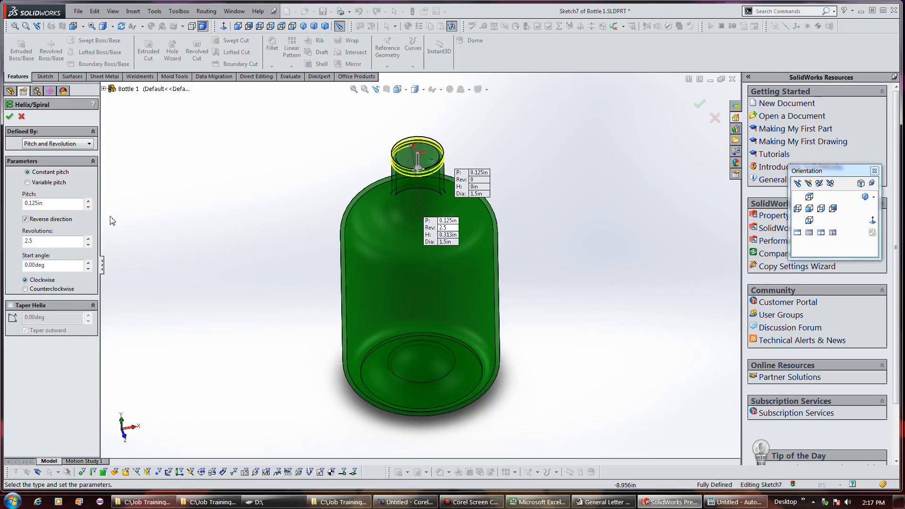
# Try variable pitch, then return the helix to constant pitch before accepting it as Helix/Spiral1.
pyautogui.click(27, 182)
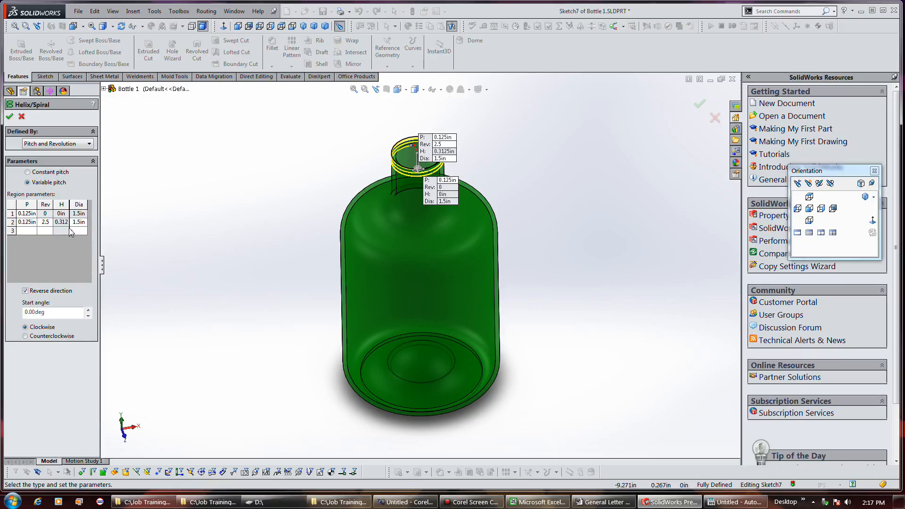
pyautogui.moveTo(45, 174)
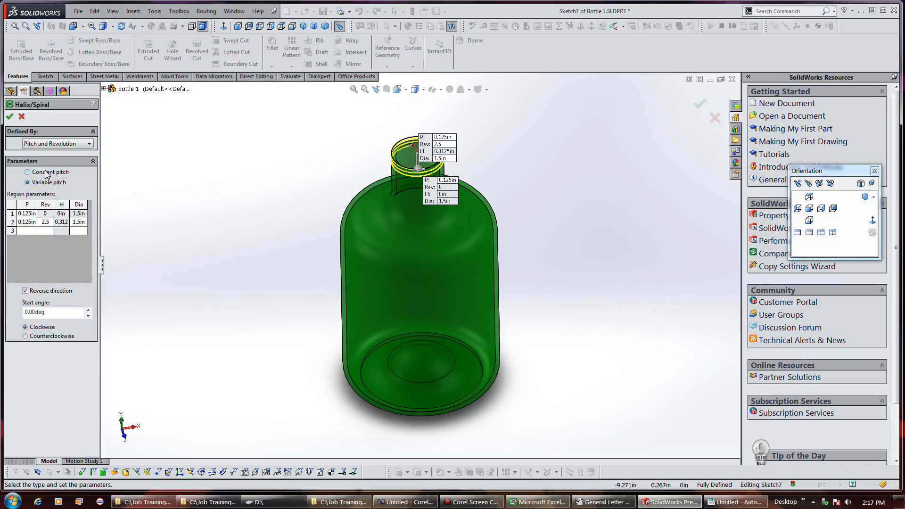
pyautogui.click(27, 172)
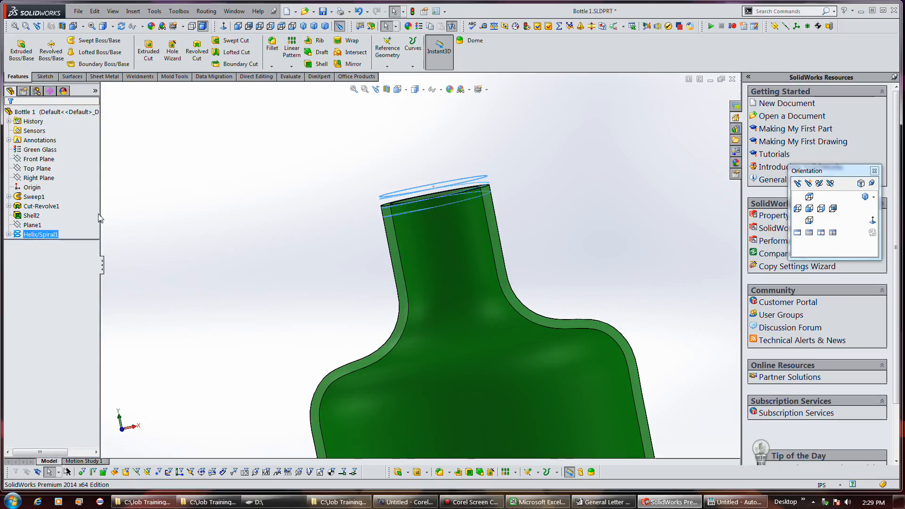
pyautogui.moveTo(103, 217)
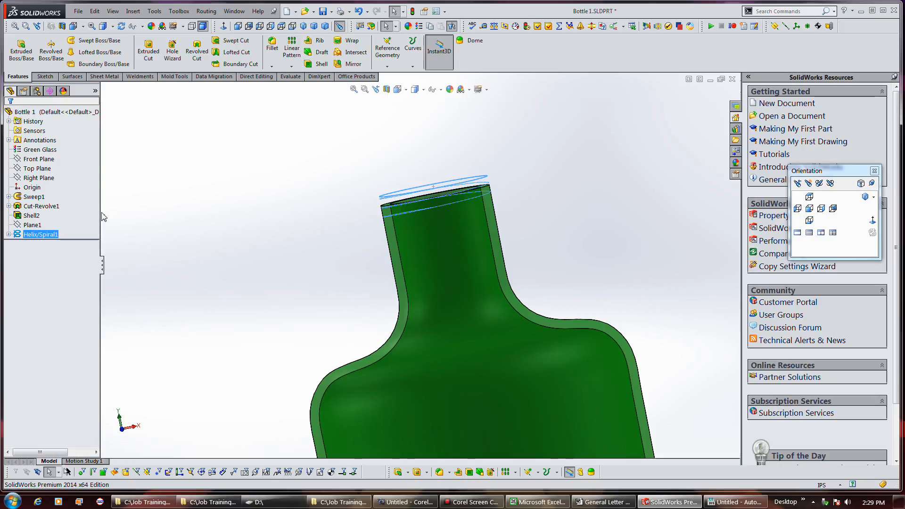
# Review Plane1's definition, 0.125 in offset from the neck's top face, and close it unchanged.
pyautogui.click(45, 76)
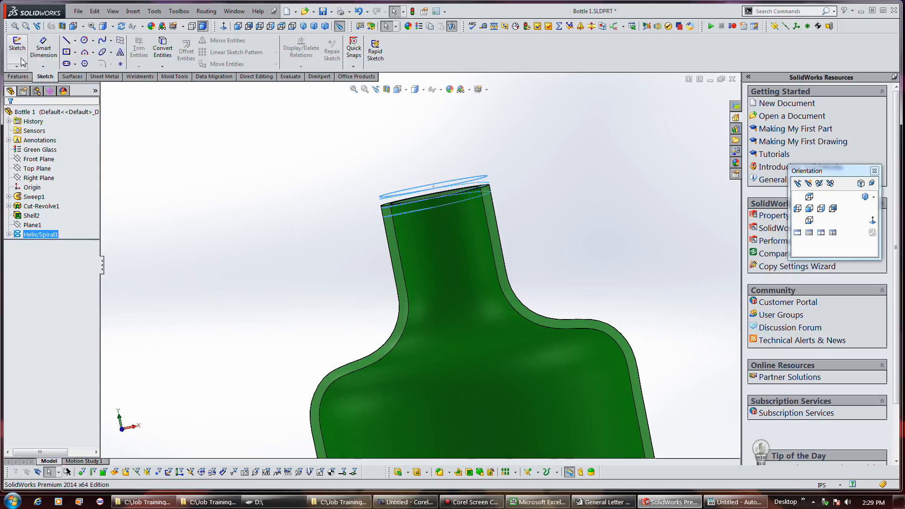
pyautogui.click(32, 224)
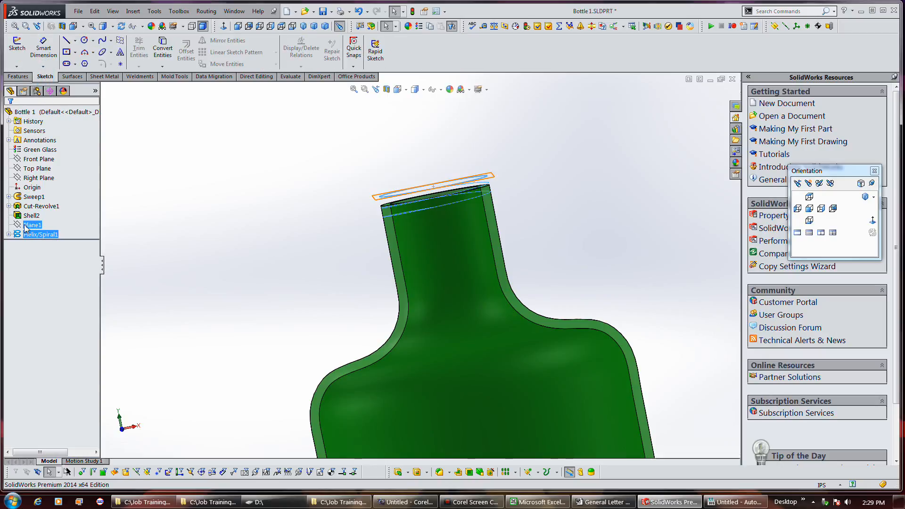
pyautogui.rightClick(31, 224)
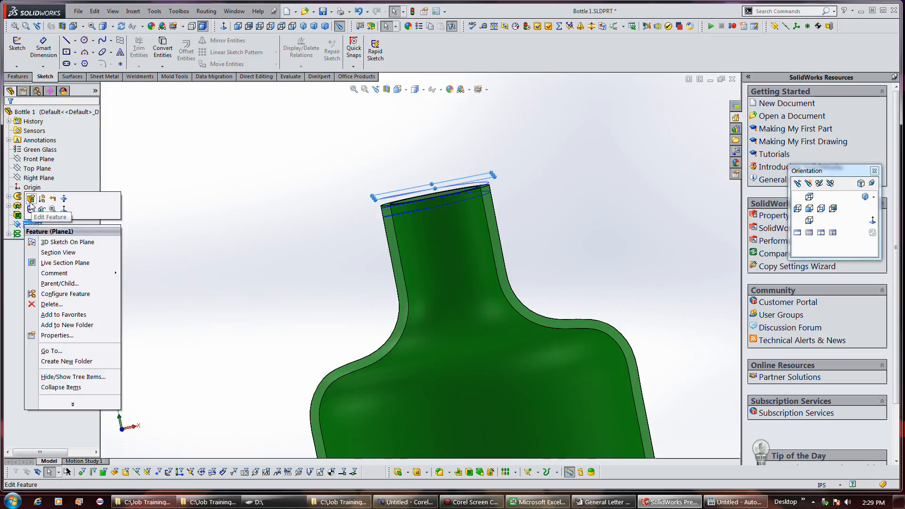
pyautogui.click(32, 206)
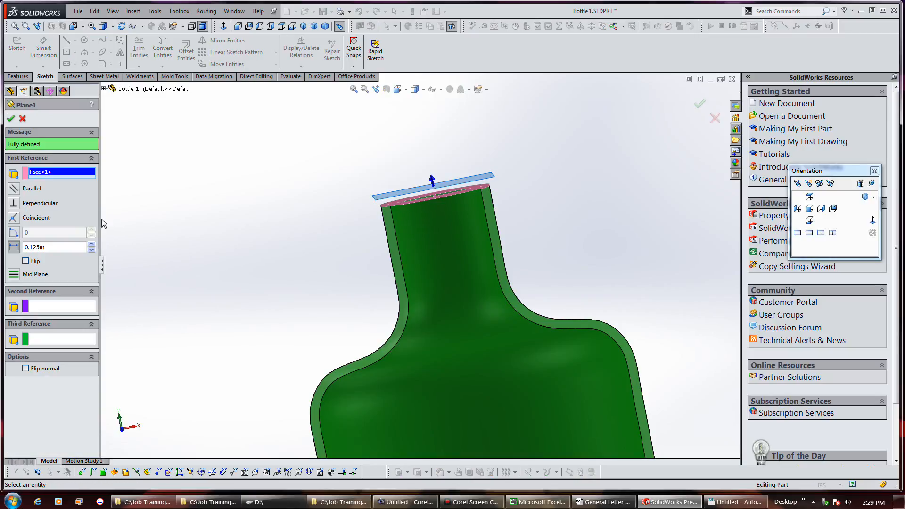
pyautogui.moveTo(54, 246)
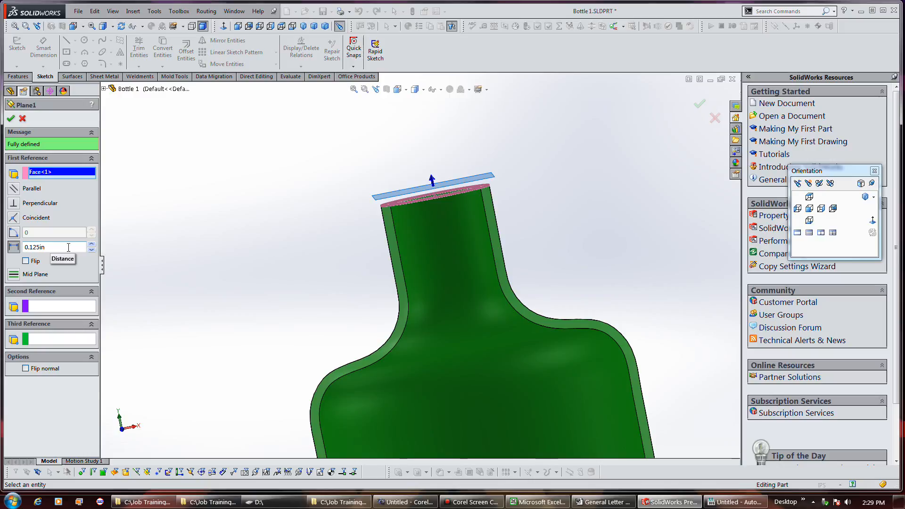
pyautogui.click(26, 261)
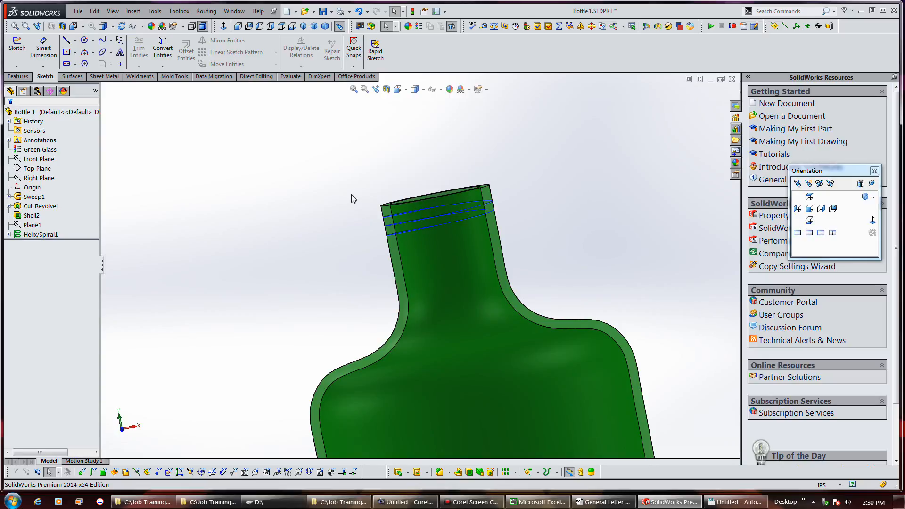
pyautogui.moveTo(348, 200)
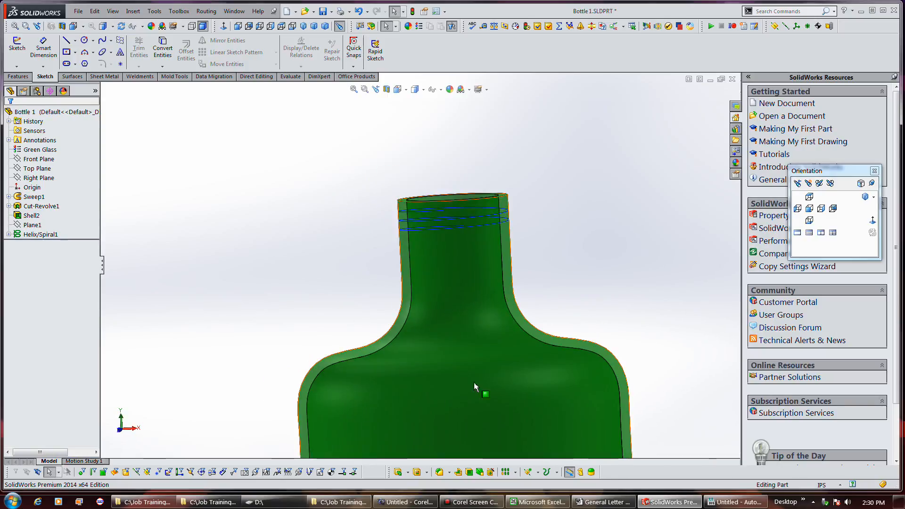
# Start a new sketch on the Right Plane for the triangular thread profile.
pyautogui.click(38, 179)
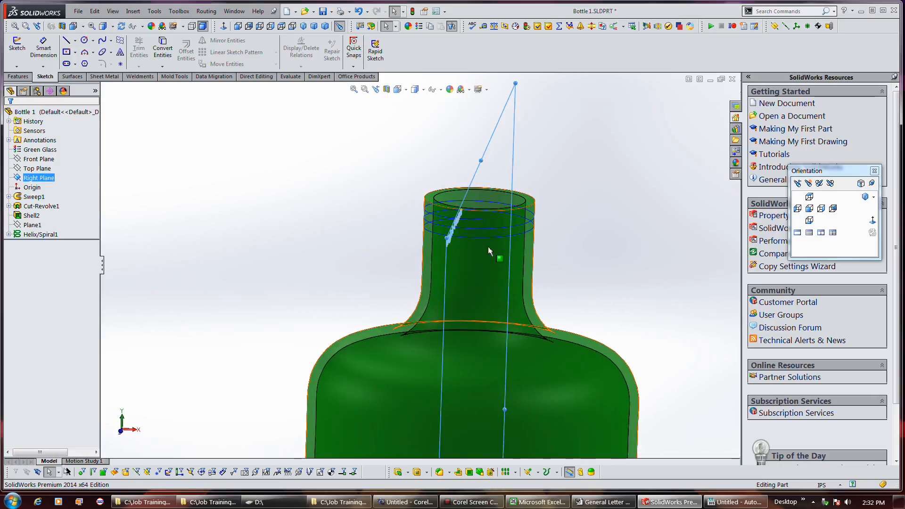
pyautogui.moveTo(436, 217)
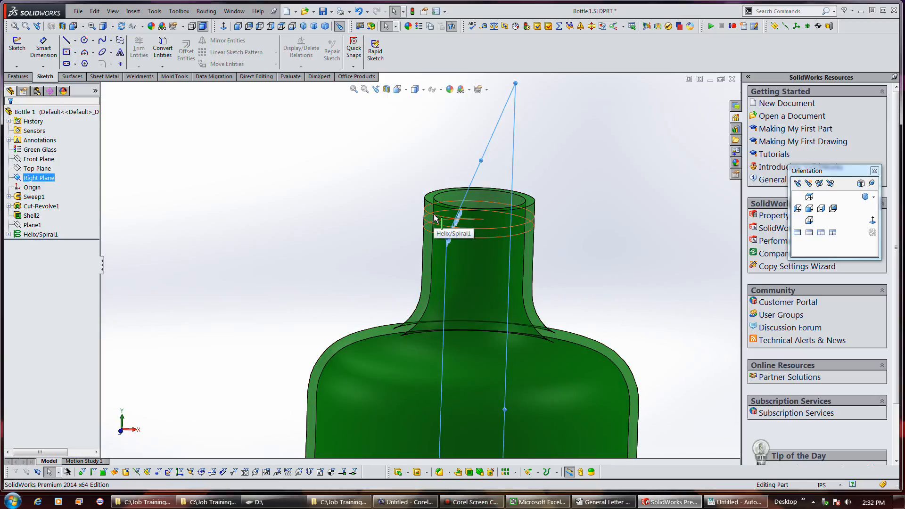
pyautogui.moveTo(482, 225)
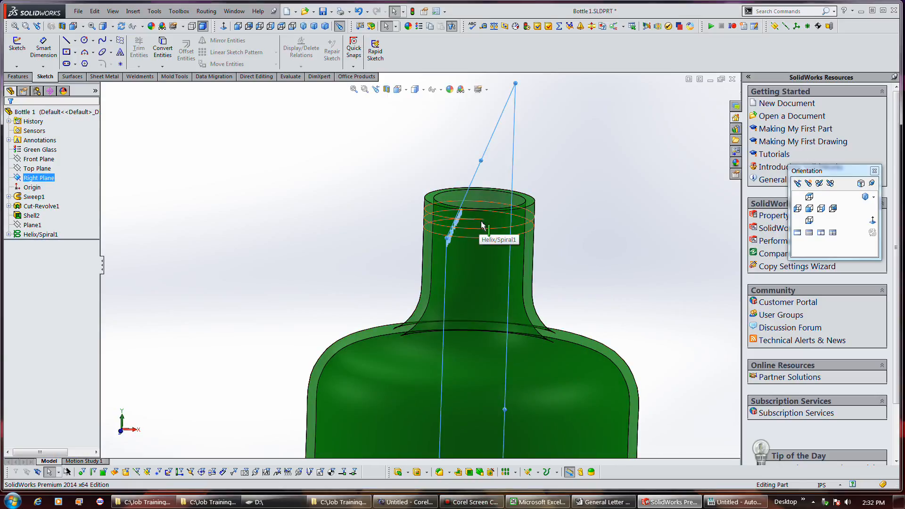
pyautogui.moveTo(456, 233)
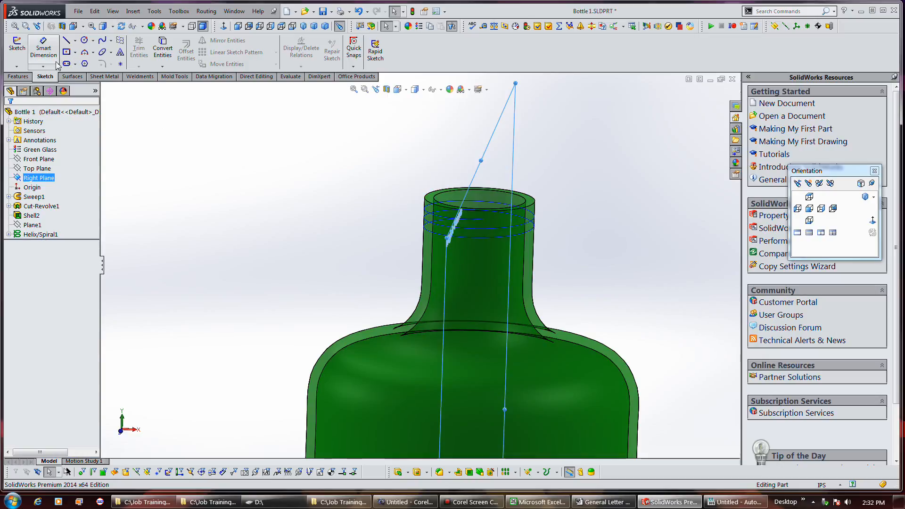
pyautogui.click(16, 47)
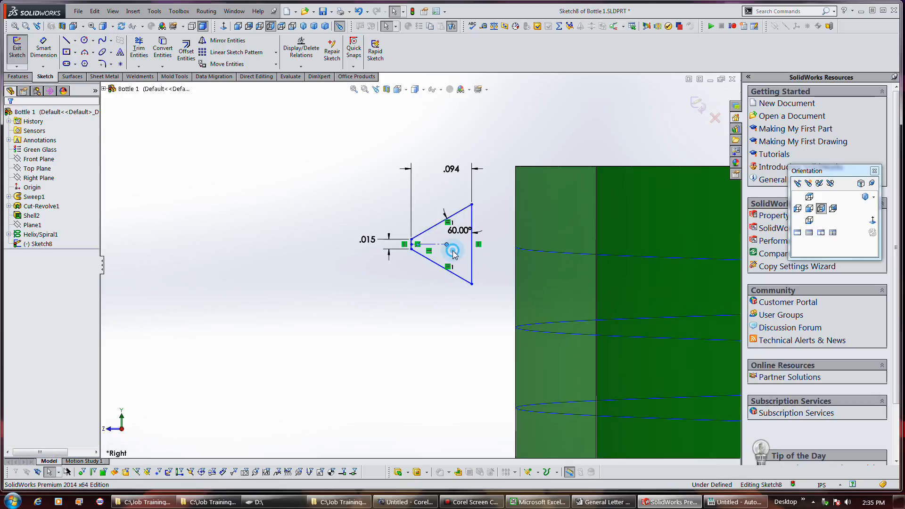
# Make the thread profile's point coincident with the helix endpoint.
pyautogui.click(446, 245)
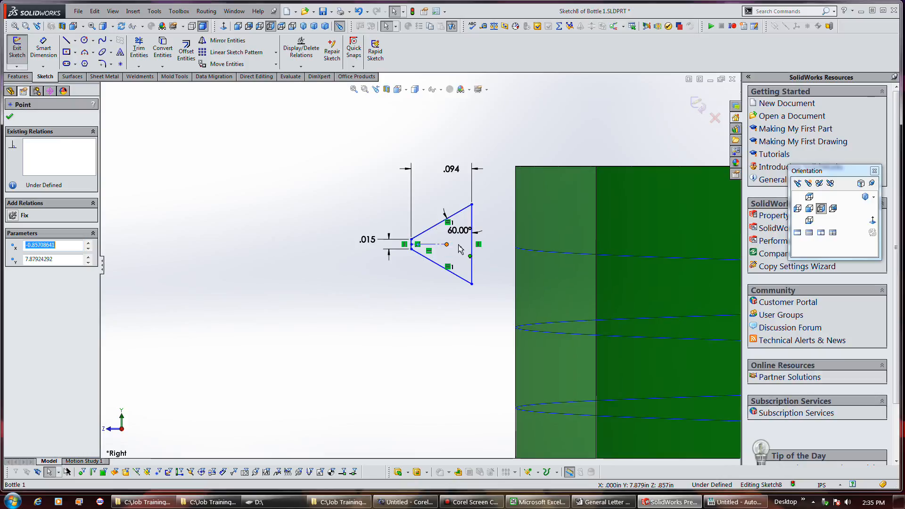
pyautogui.click(447, 245)
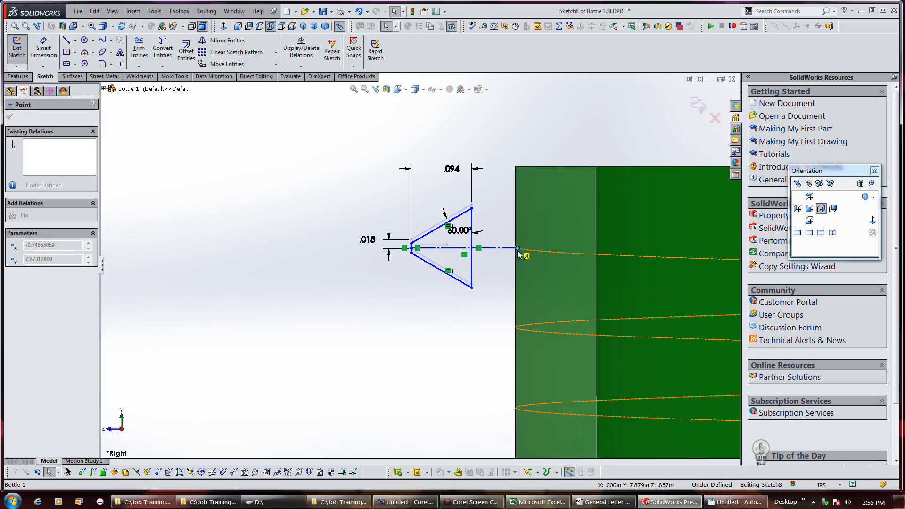
pyautogui.click(517, 249)
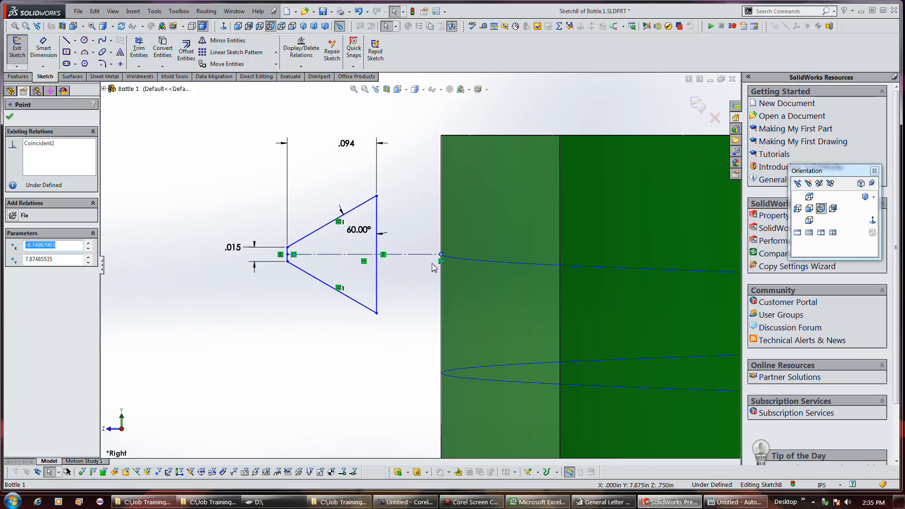
pyautogui.moveTo(428, 271)
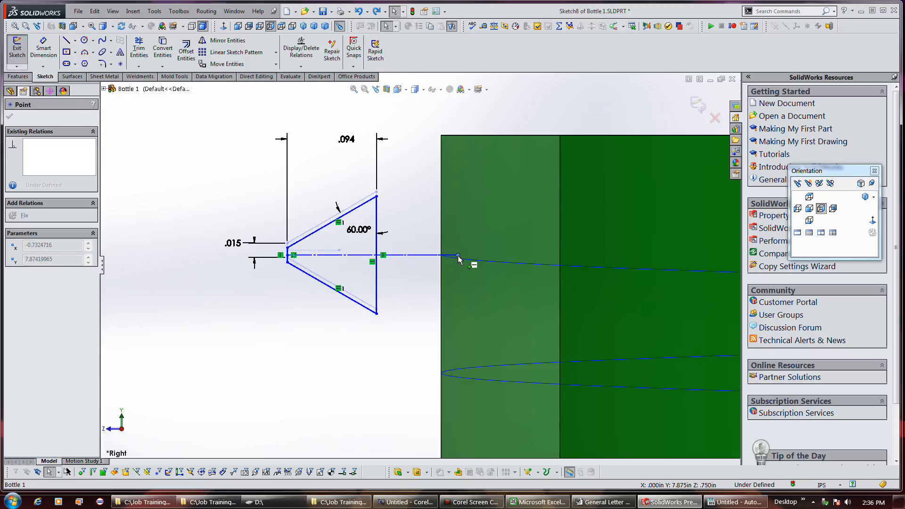
pyautogui.click(458, 256)
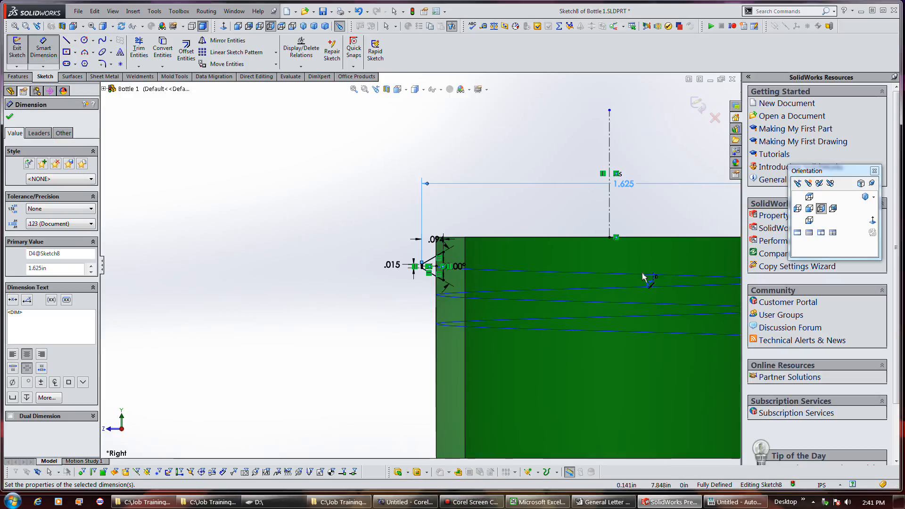
pyautogui.moveTo(473, 281)
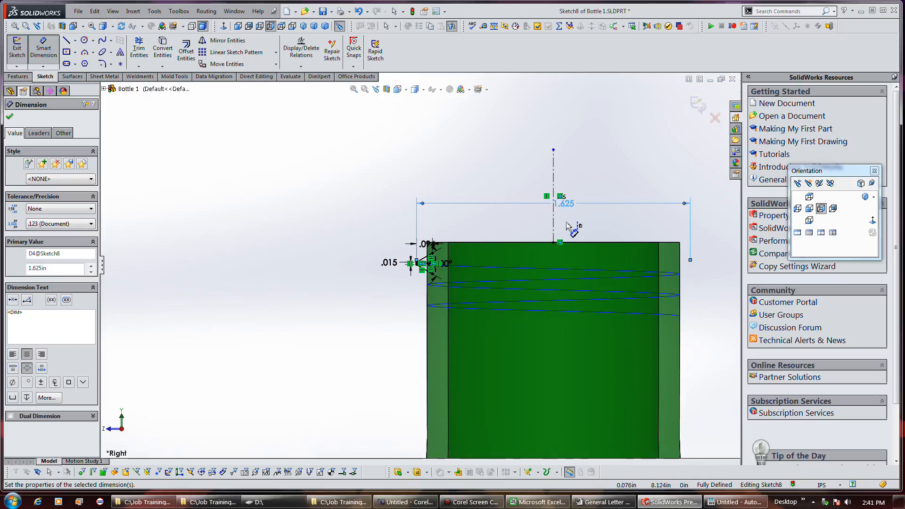
pyautogui.moveTo(516, 229)
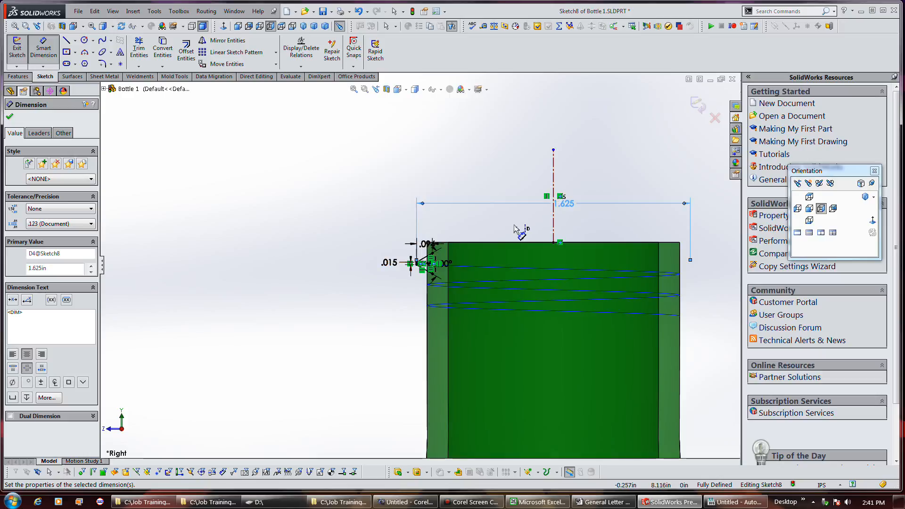
pyautogui.moveTo(373, 254)
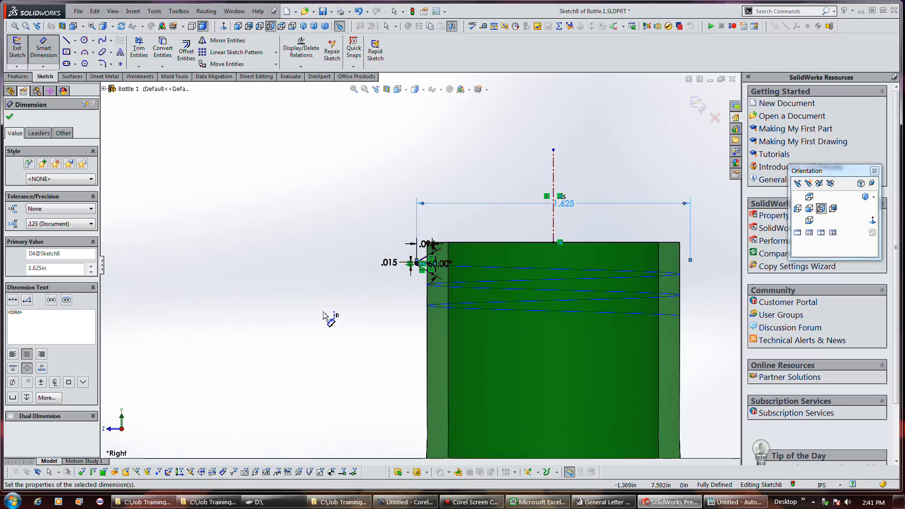
pyautogui.moveTo(361, 367)
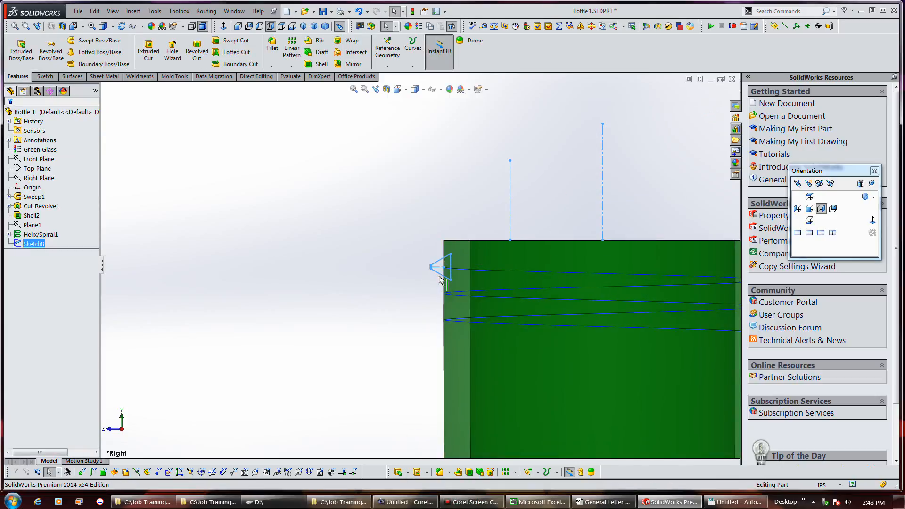
pyautogui.moveTo(435, 264)
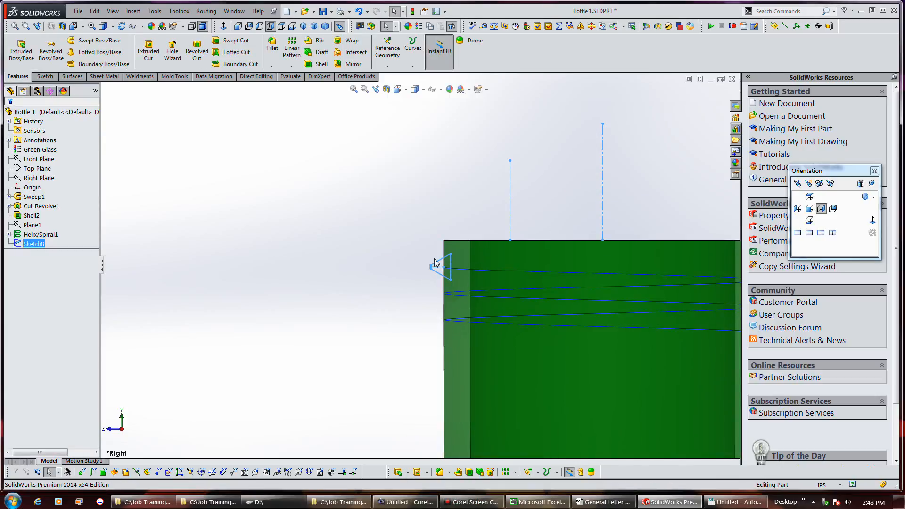
pyautogui.moveTo(206, 139)
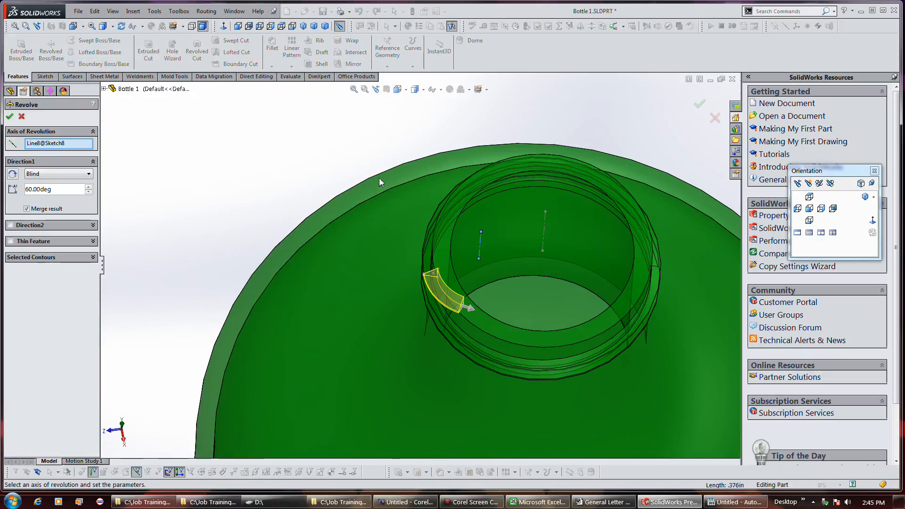
pyautogui.moveTo(421, 233)
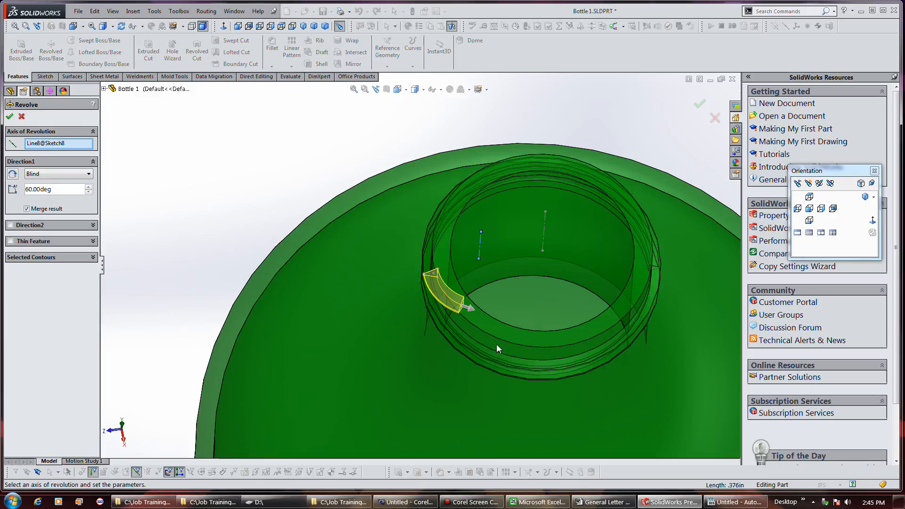
pyautogui.moveTo(417, 312)
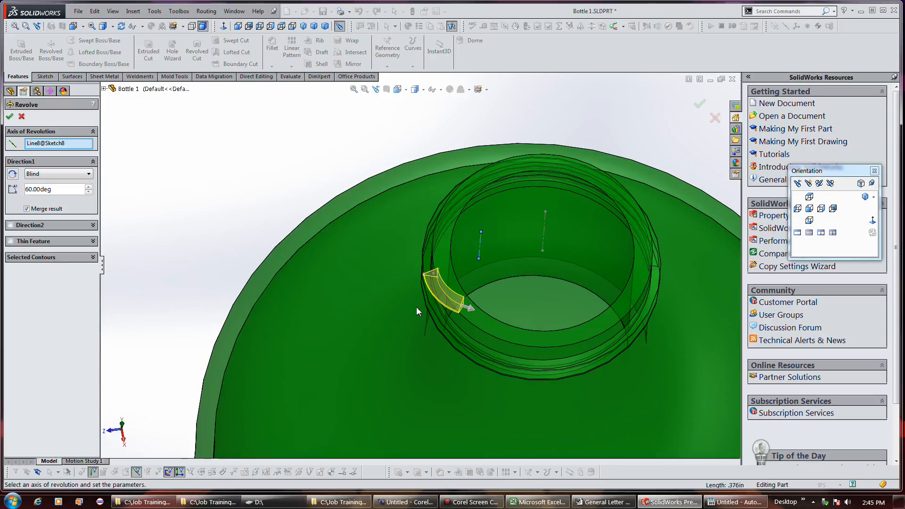
pyautogui.moveTo(473, 250)
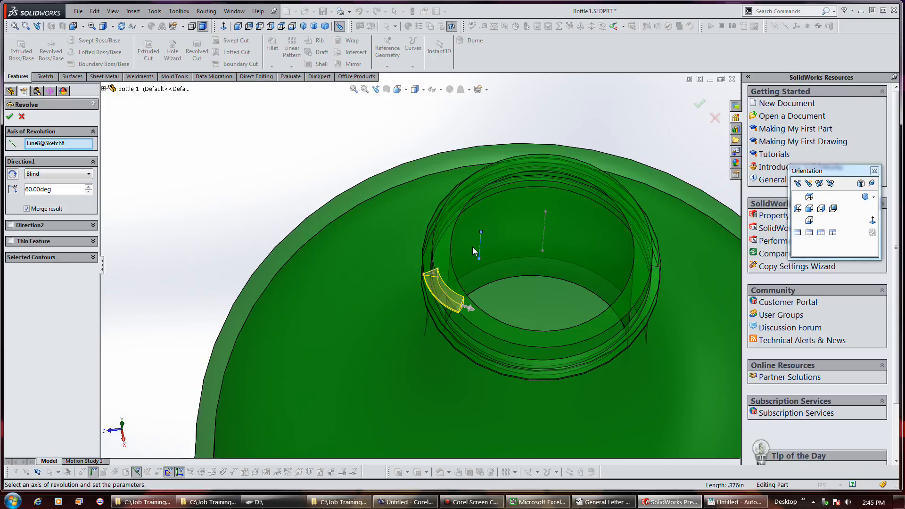
pyautogui.moveTo(487, 236)
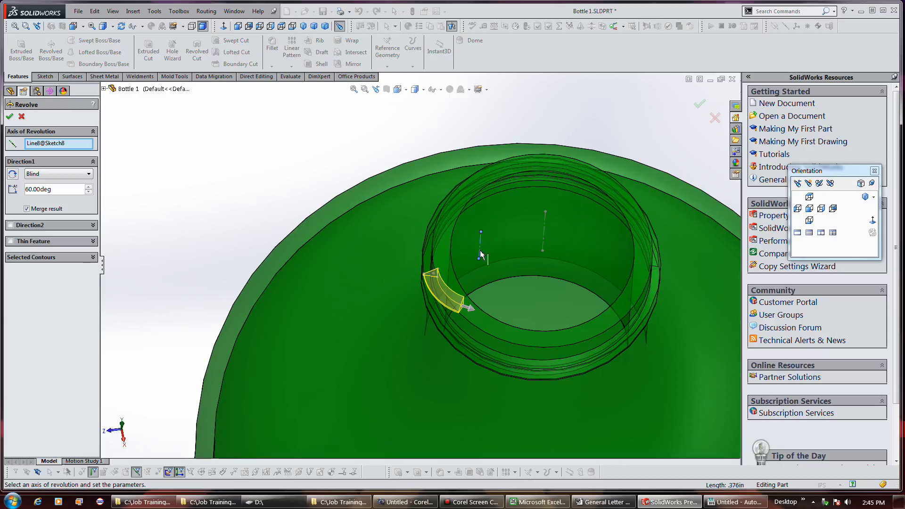
pyautogui.moveTo(187, 140)
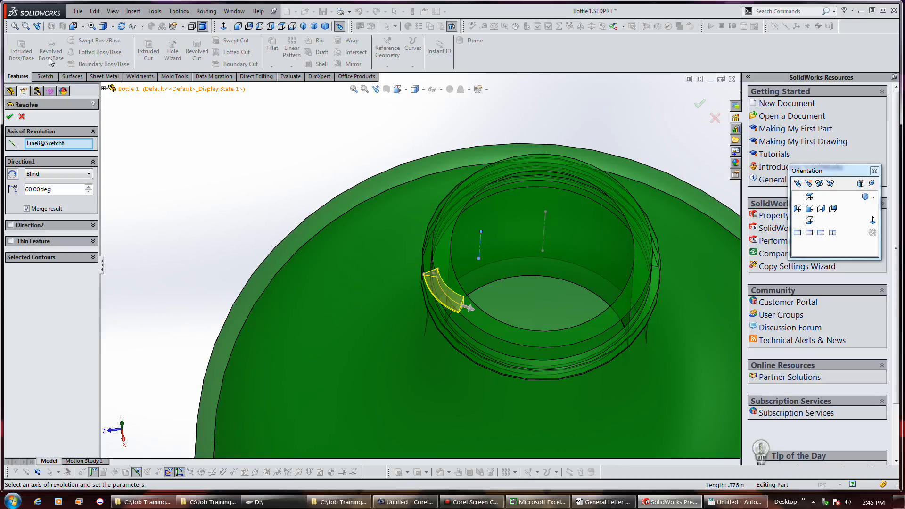
pyautogui.moveTo(51, 51)
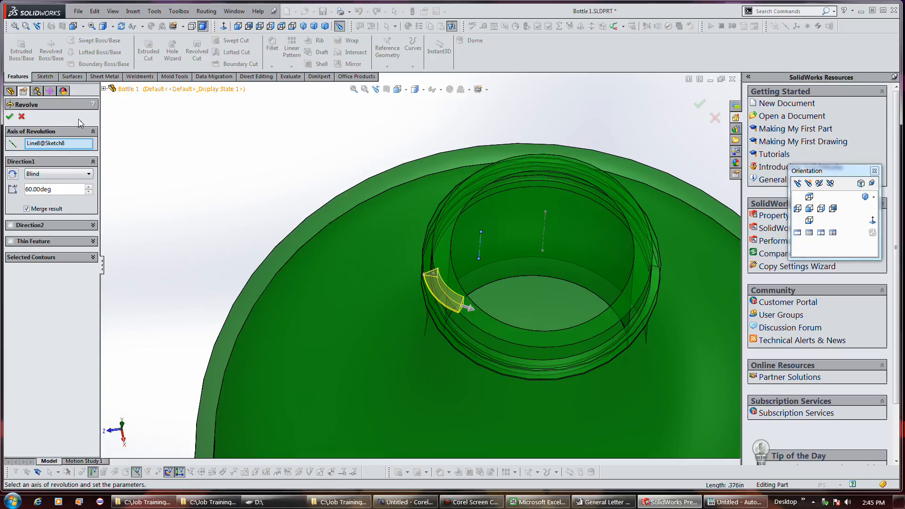
pyautogui.moveTo(473, 258)
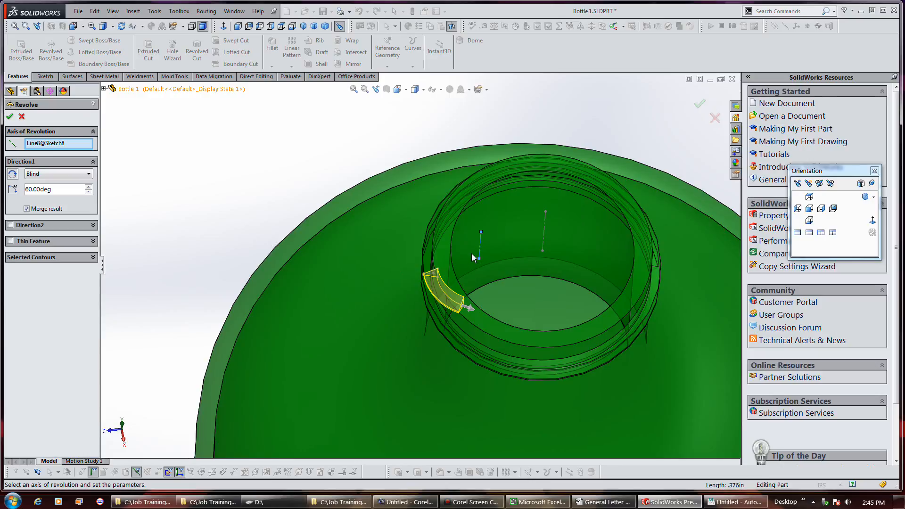
pyautogui.moveTo(430, 271)
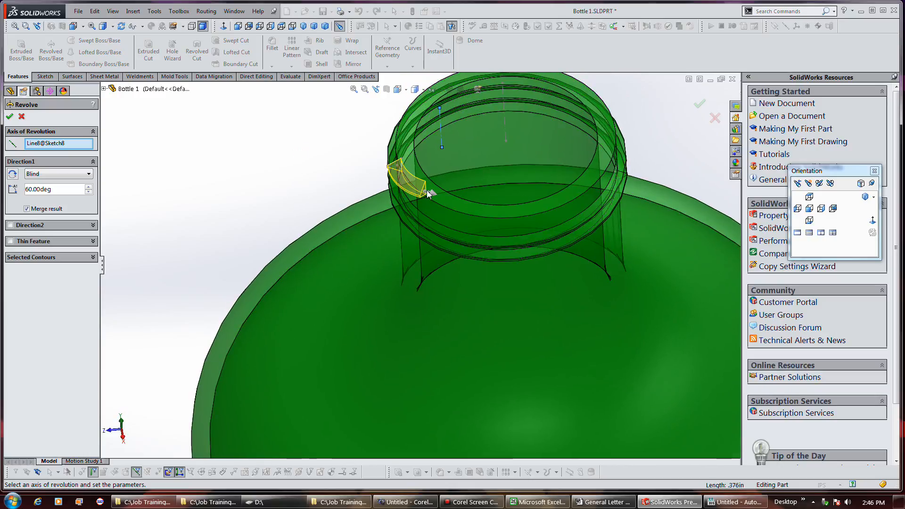
pyautogui.moveTo(274, 212)
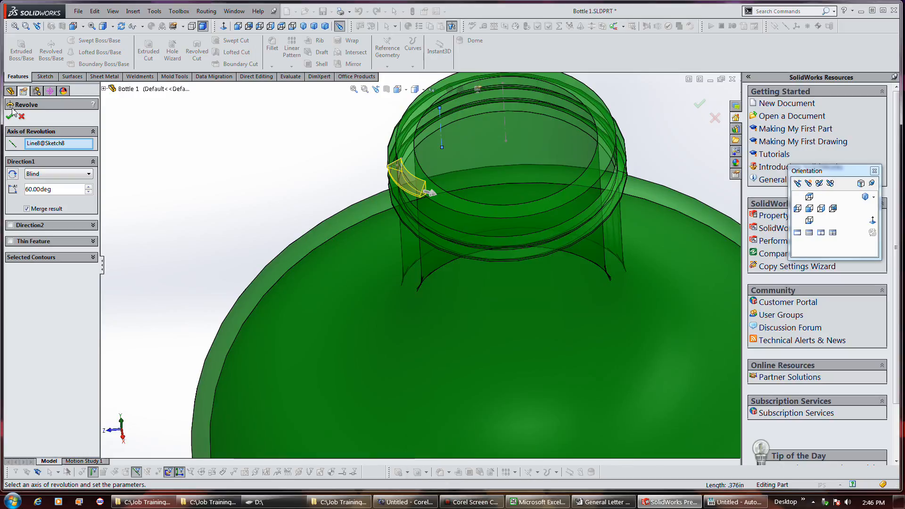
# Accept the 60-degree revolved thread lead-in as Revolve1.
pyautogui.click(698, 104)
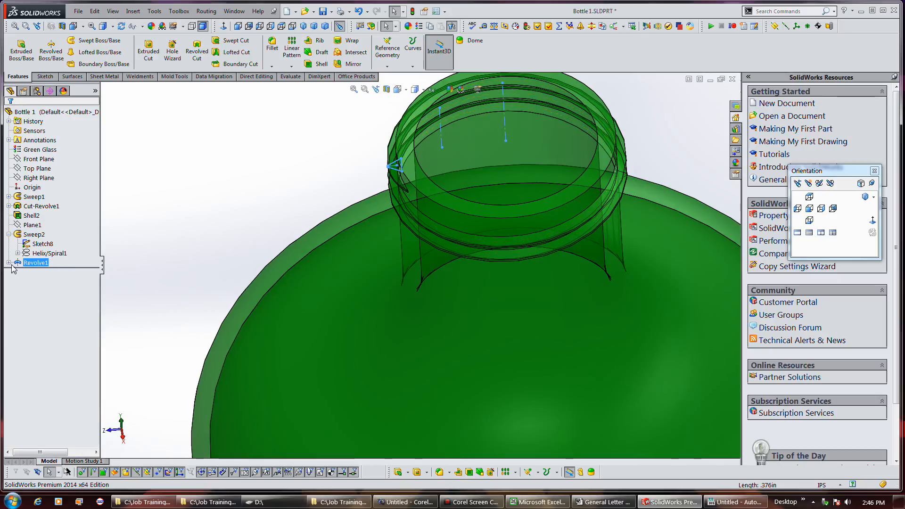
# Expand Revolve1 and hide its Sketch8 lines from the bottle neck.
pyautogui.click(7, 264)
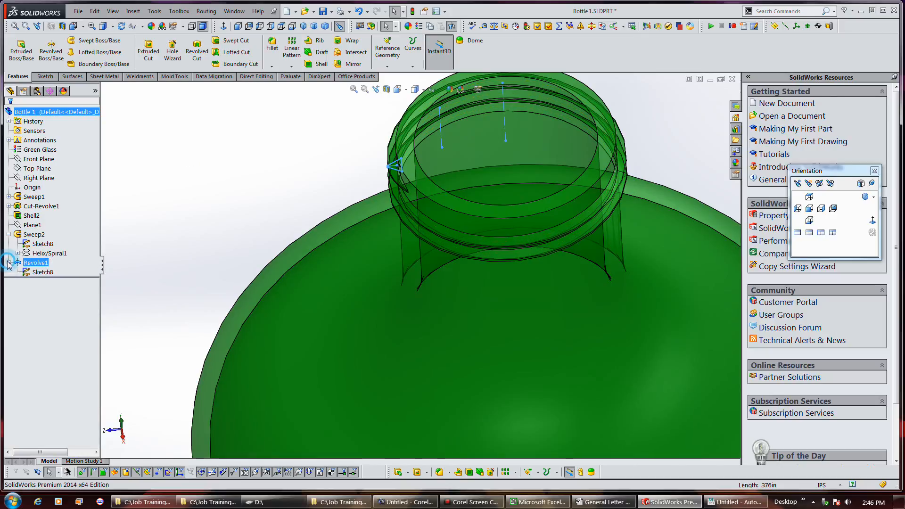
pyautogui.rightClick(43, 272)
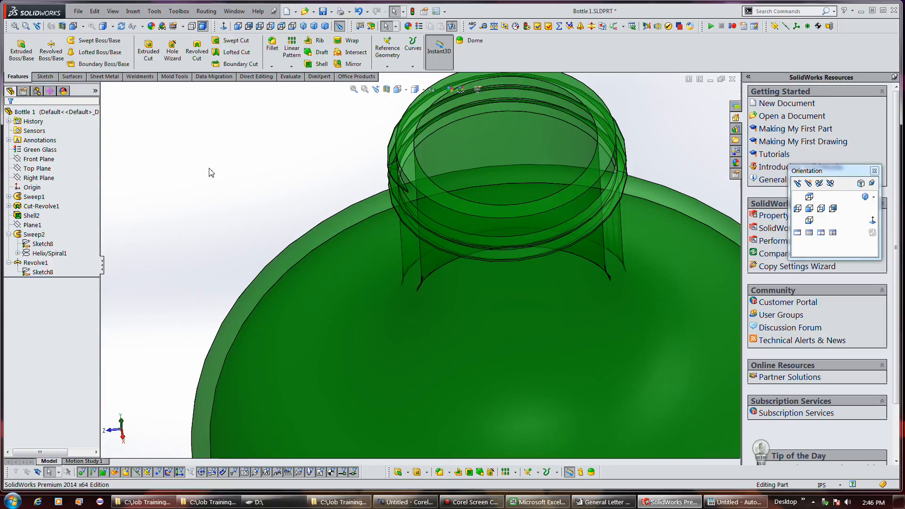
pyautogui.click(40, 271)
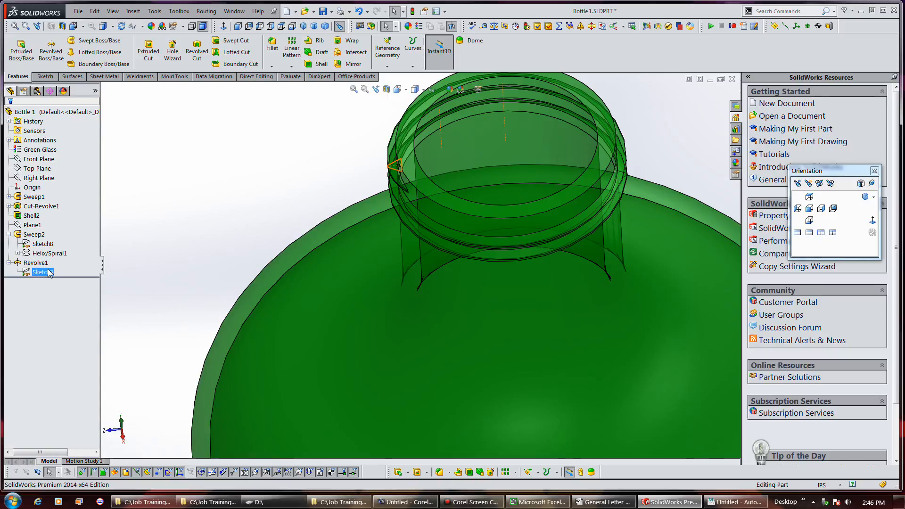
pyautogui.rightClick(41, 271)
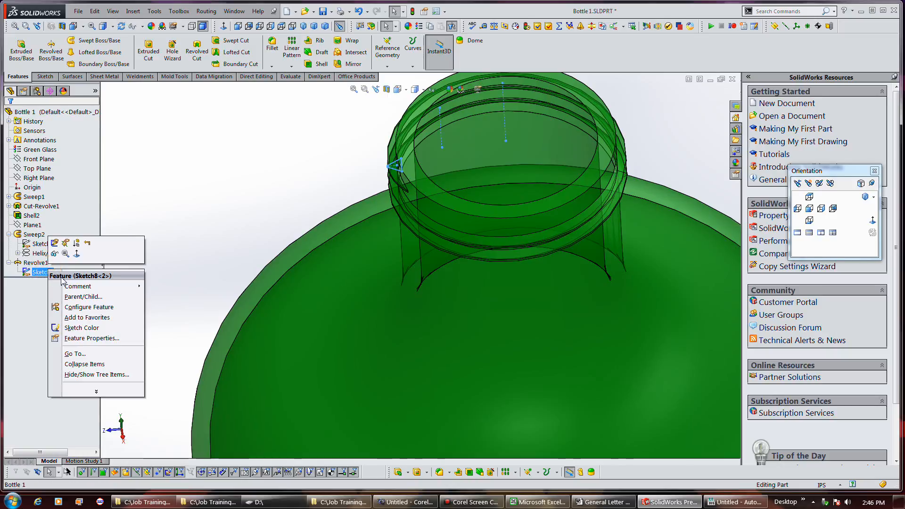
pyautogui.click(234, 181)
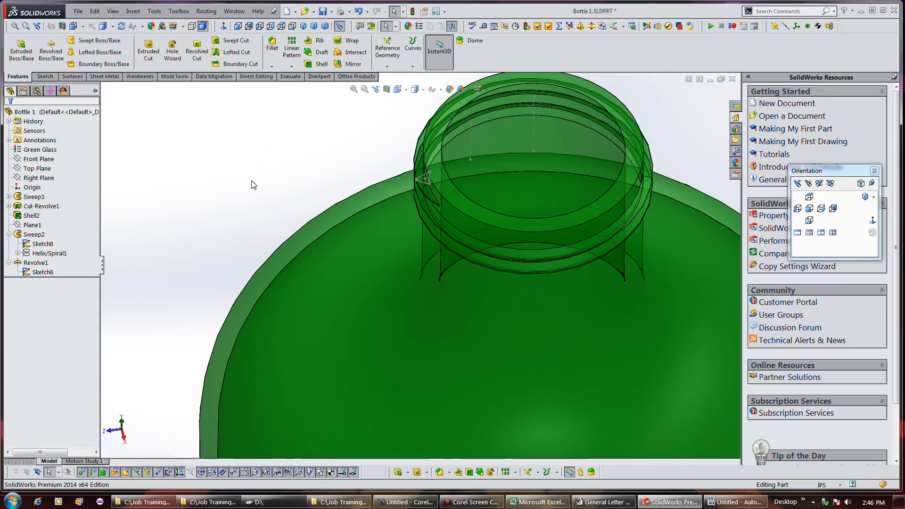
pyautogui.rightClick(42, 271)
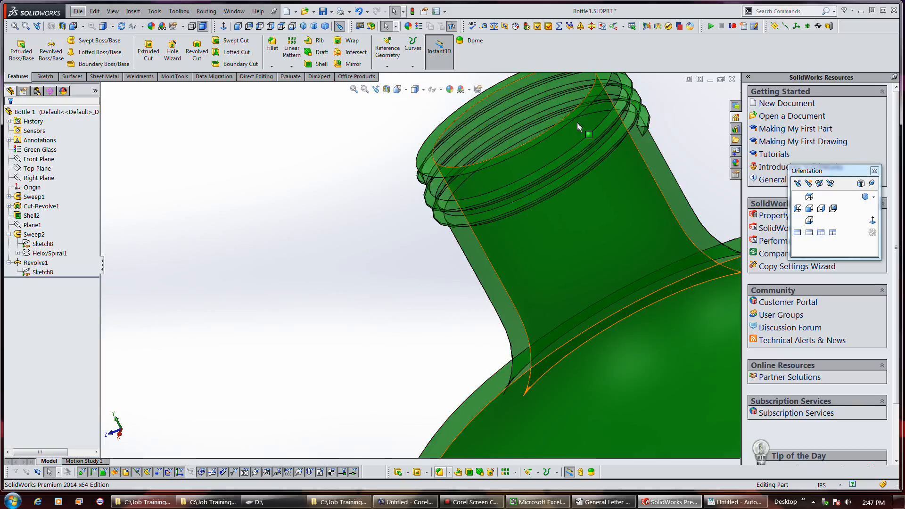
# Start a new sketch, Sketch9, on the face at the far end of the swept thread Sweep2.
pyautogui.click(35, 234)
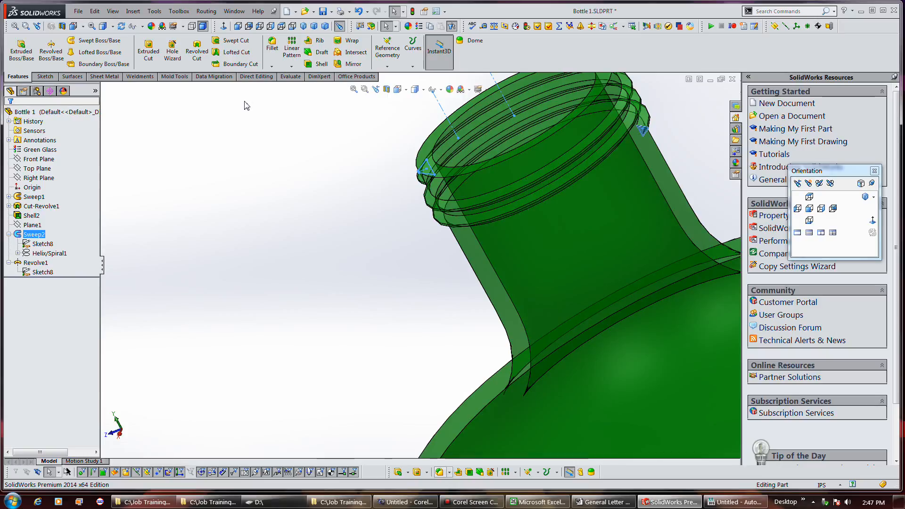
pyautogui.moveTo(182, 86)
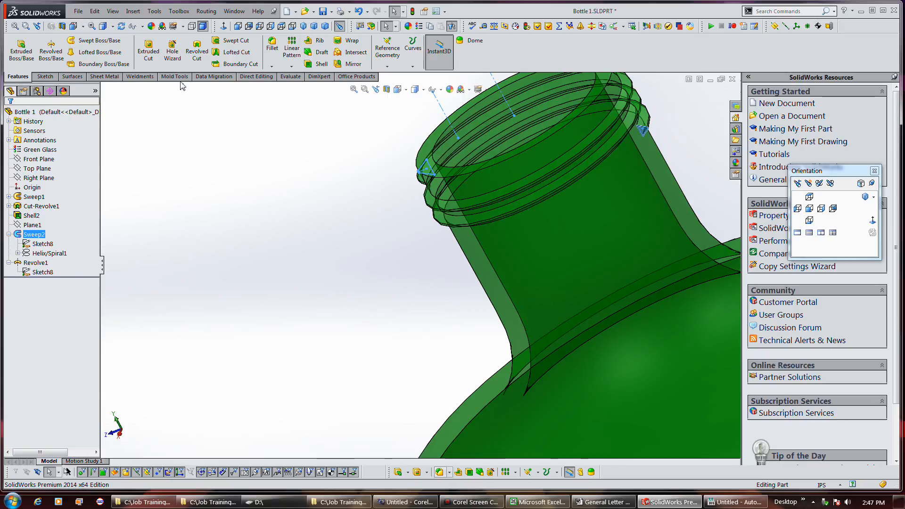
pyautogui.click(44, 77)
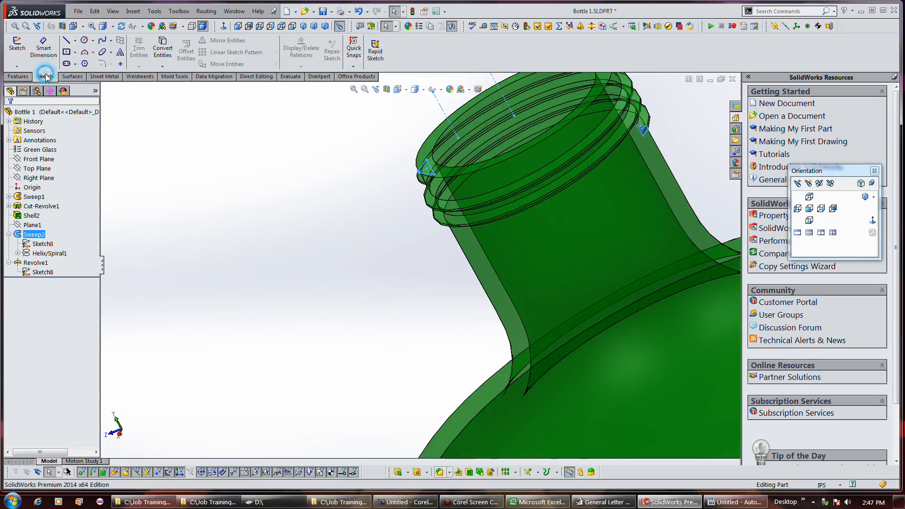
pyautogui.moveTo(17, 47)
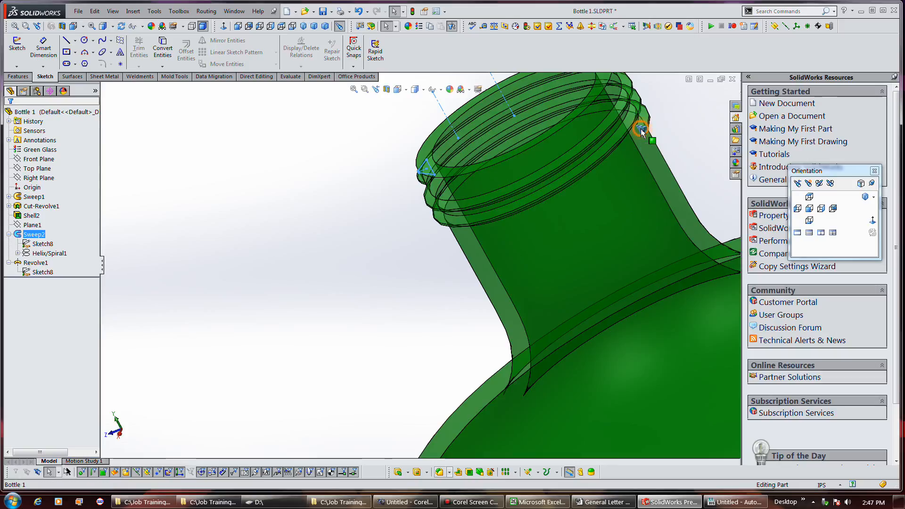
pyautogui.click(639, 132)
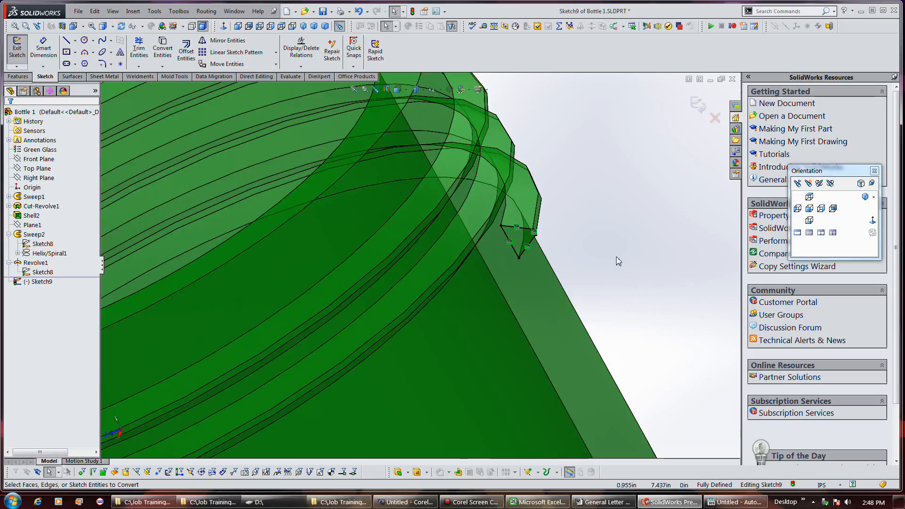
# Convert the thread-end tip edge into Sketch9 and finish the 0.375 in centerline profile.
pyautogui.click(522, 236)
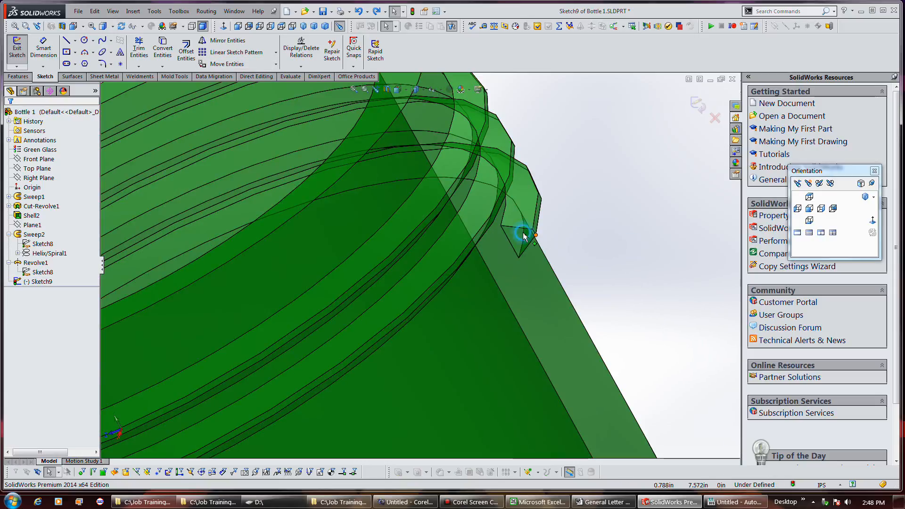
pyautogui.moveTo(186, 49)
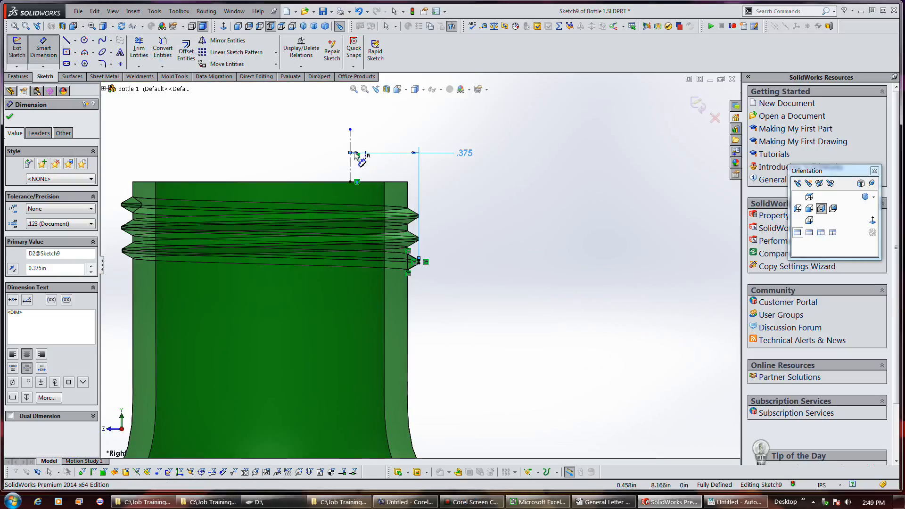
pyautogui.moveTo(430, 263)
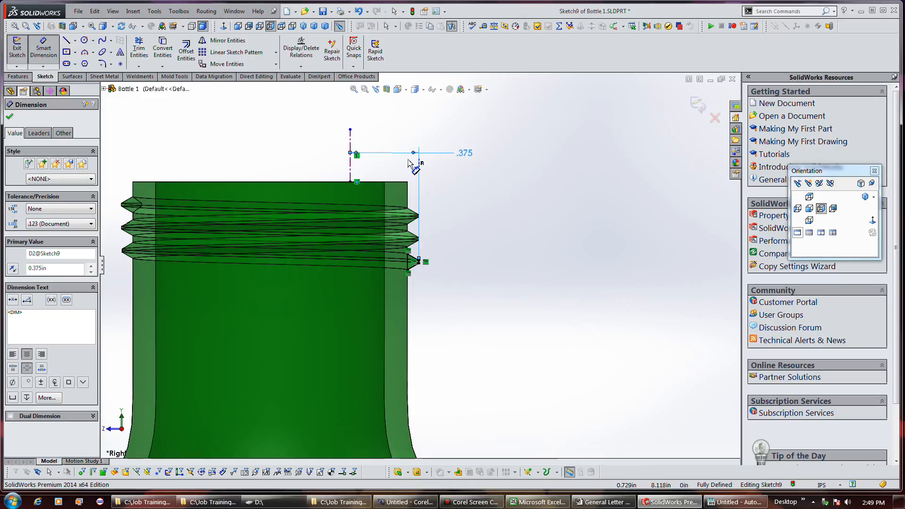
pyautogui.moveTo(701, 109)
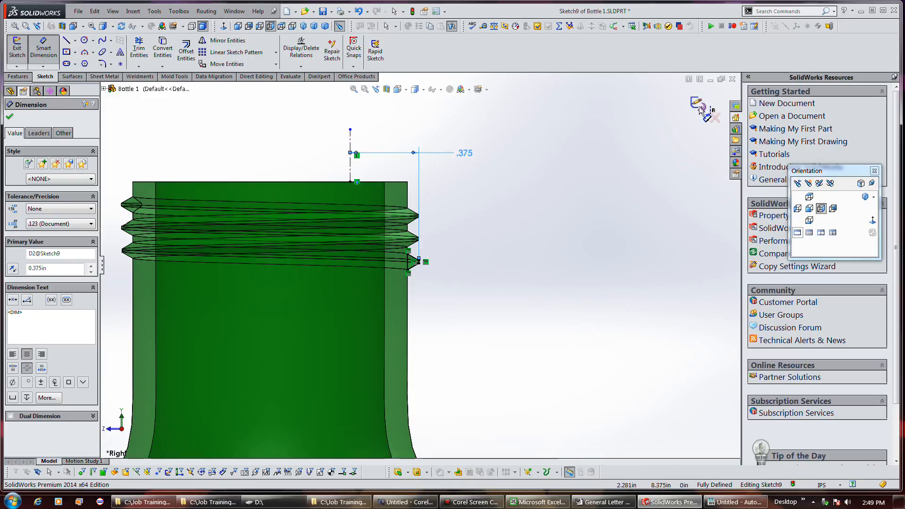
pyautogui.click(10, 117)
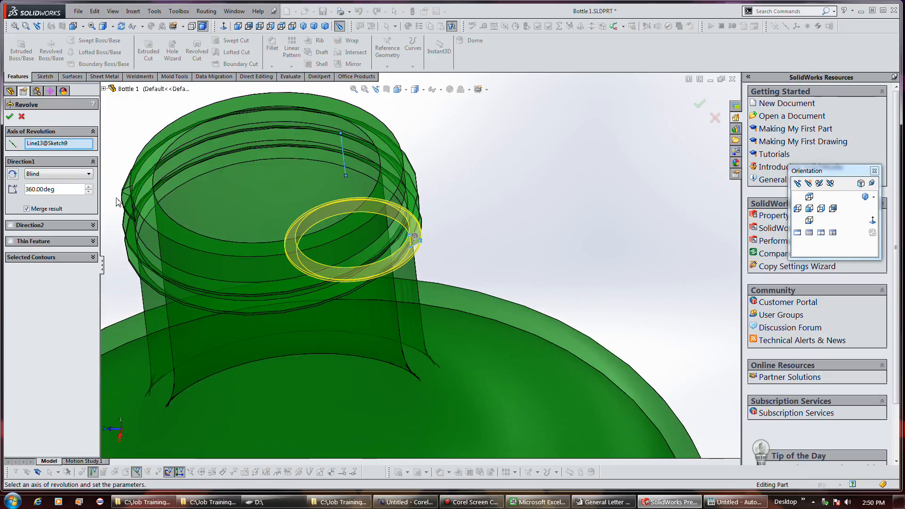
# Change the Revolve2 angle from 360 to 60 degrees about Line13 and accept it.
pyautogui.tripleClick(52, 188)
pyautogui.write('60')
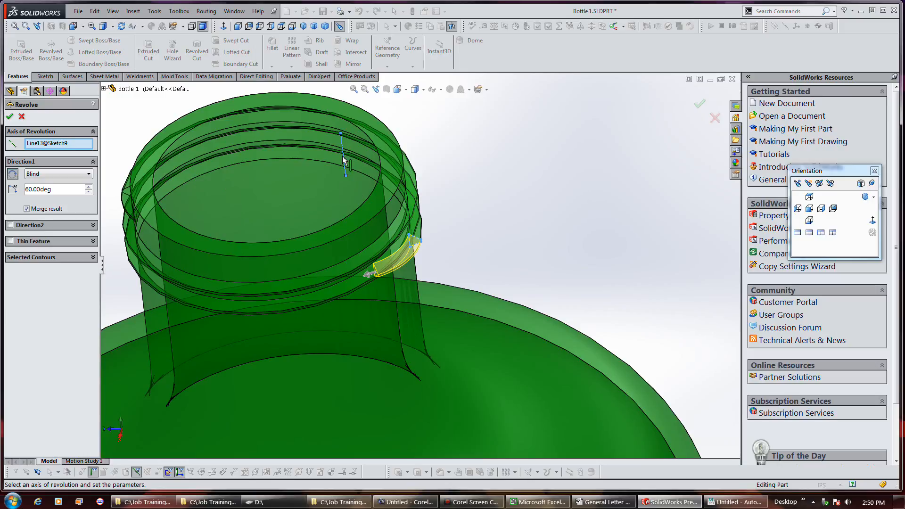
pyautogui.moveTo(459, 256)
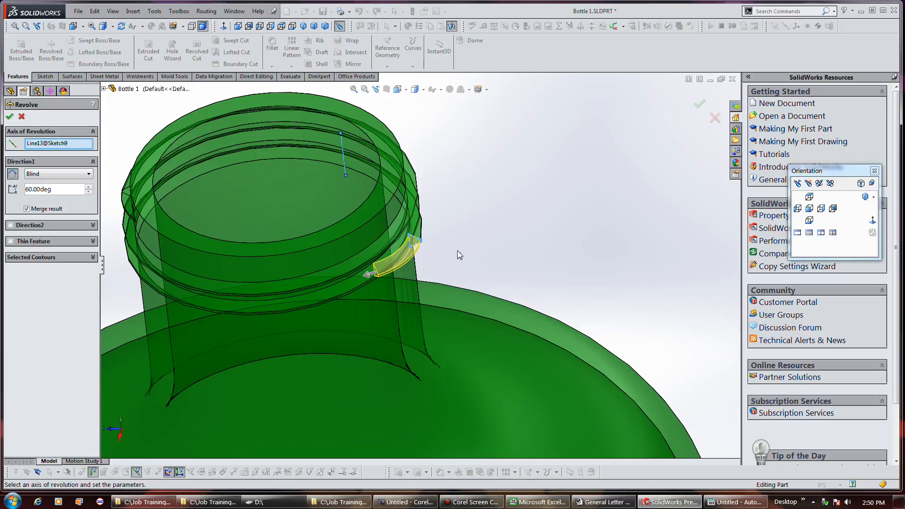
pyautogui.moveTo(484, 361)
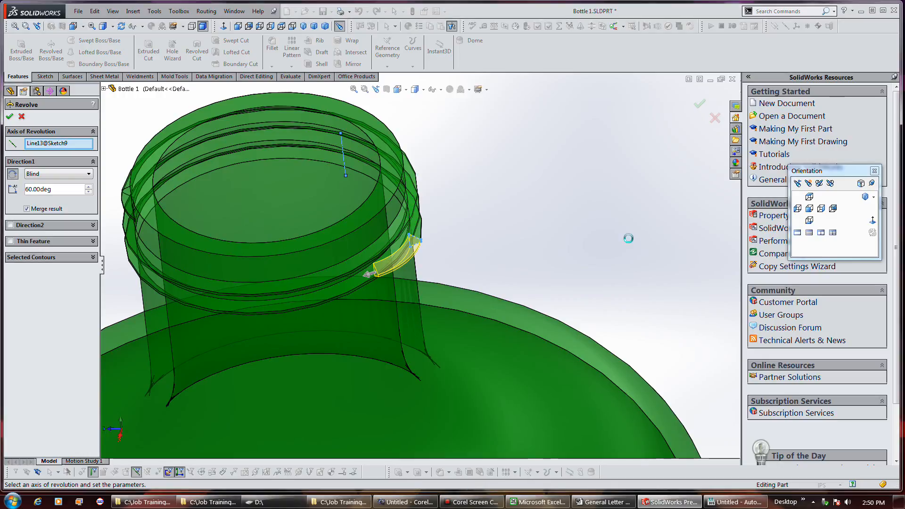
pyautogui.click(8, 117)
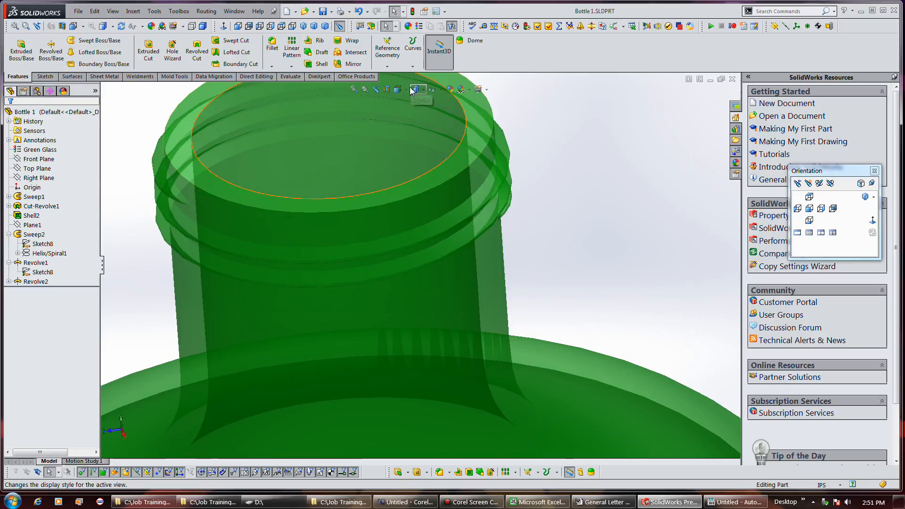
pyautogui.moveTo(397, 90)
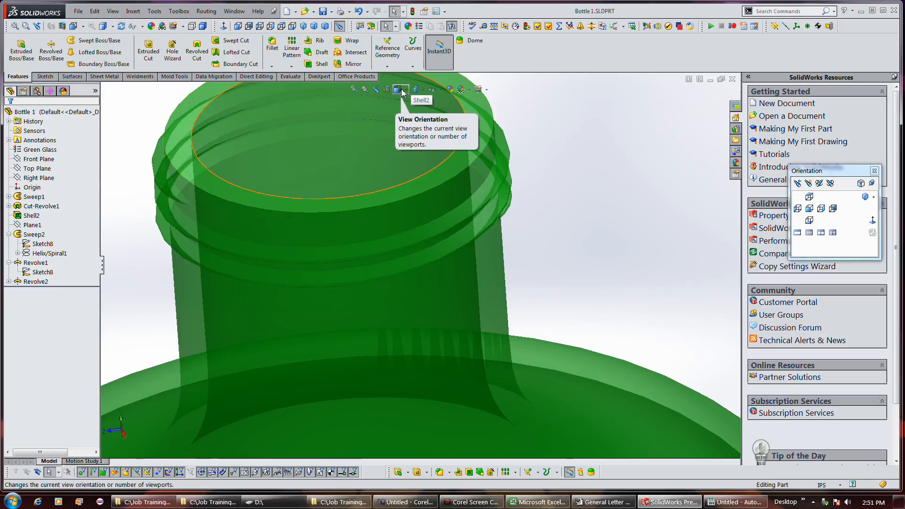